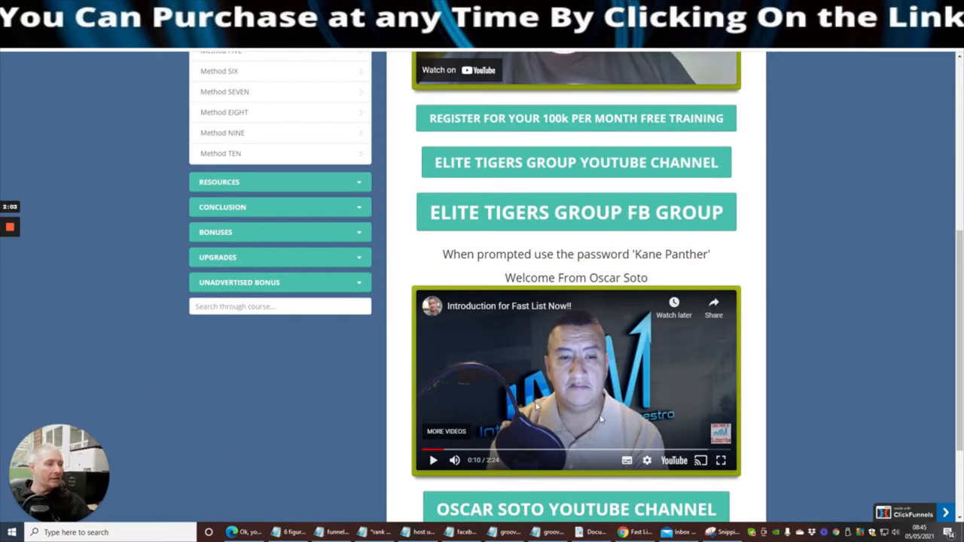
{"action": "mouse_move", "coordinate": [590, 370]}
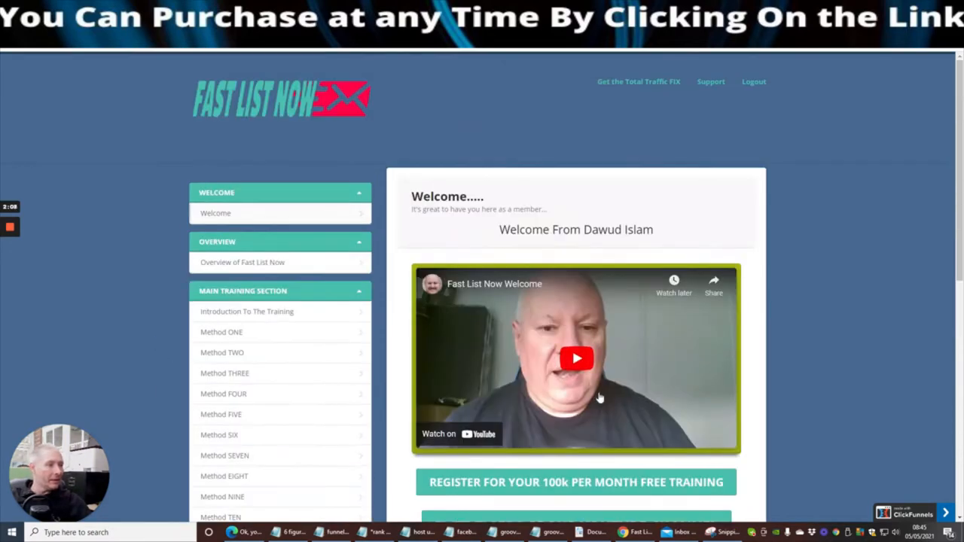
{"action": "mouse_move", "coordinate": [470, 319]}
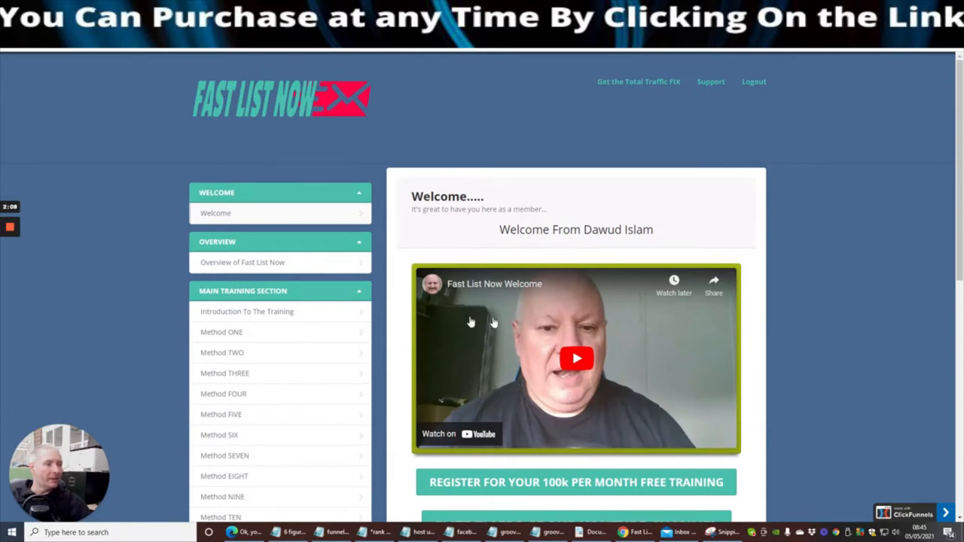
{"action": "mouse_move", "coordinate": [504, 346]}
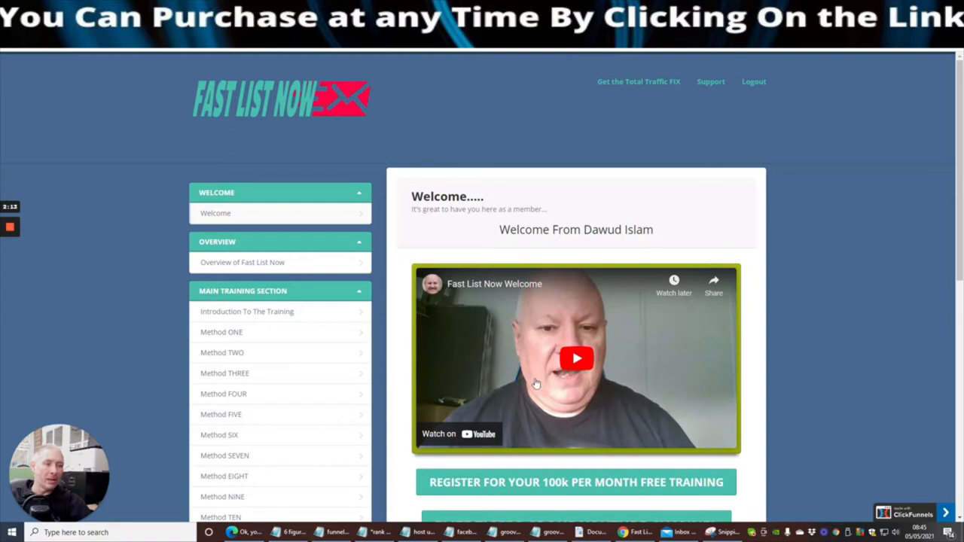
{"action": "mouse_move", "coordinate": [795, 256]}
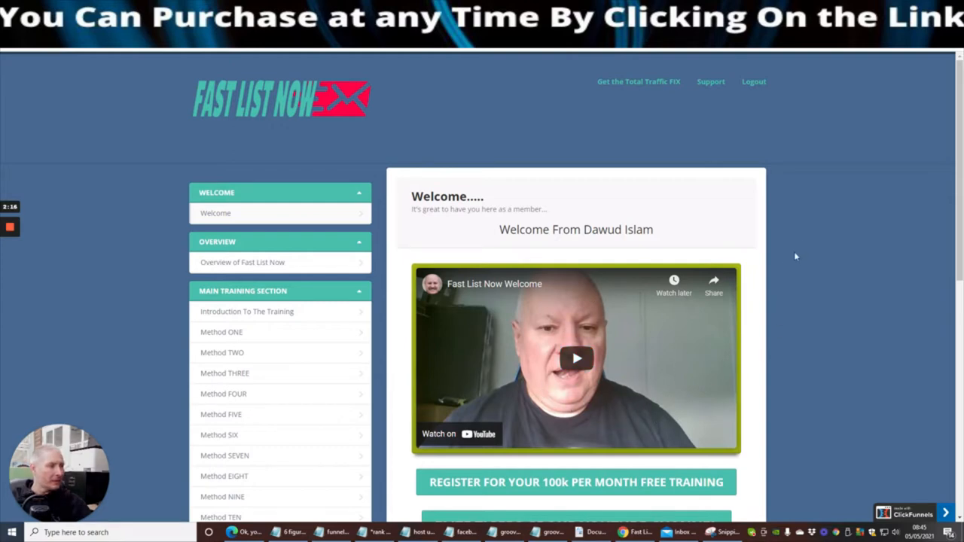
{"action": "mouse_move", "coordinate": [828, 252]}
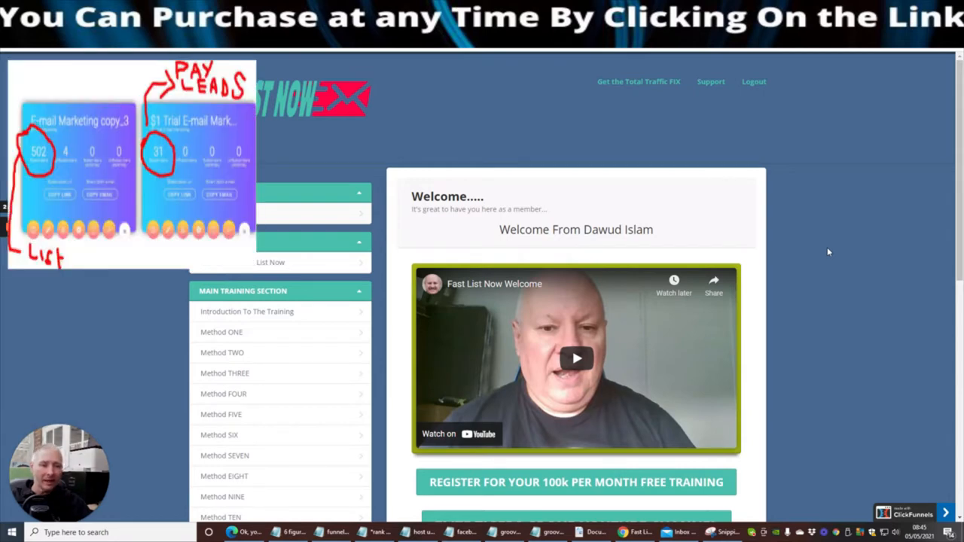
Scroll through the Fast List Now members area links and videos.
{"action": "scroll", "scroll_direction": "down", "scroll_amount": 3}
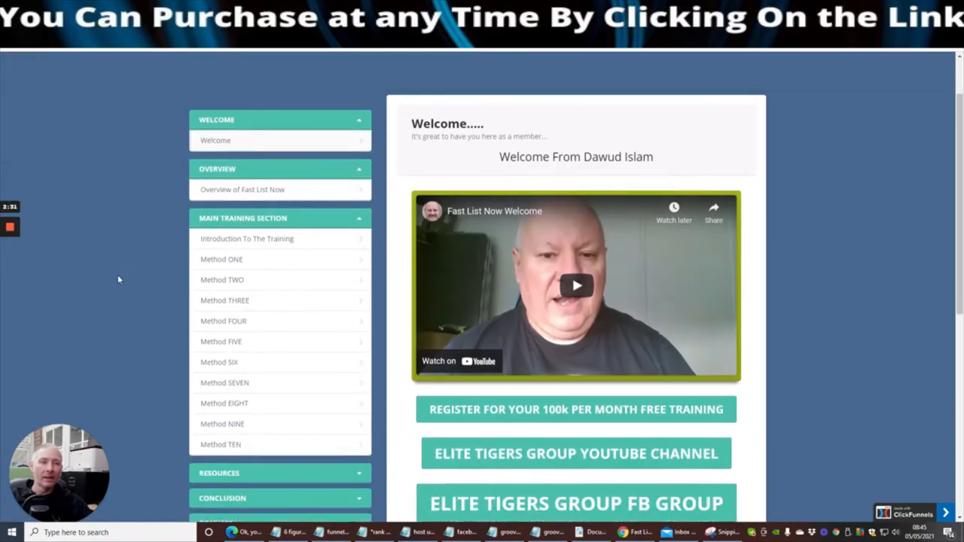
{"action": "scroll", "scroll_direction": "down", "scroll_amount": 3}
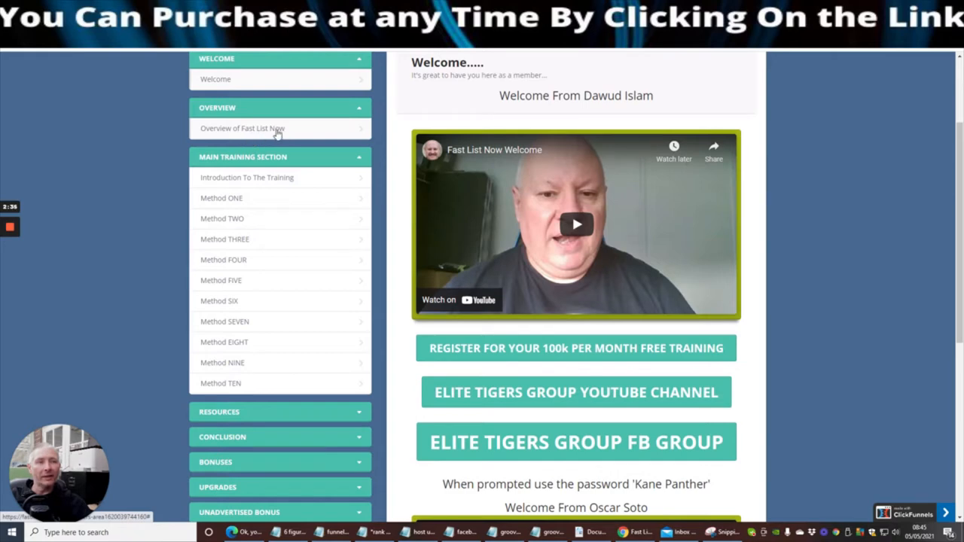
{"action": "scroll", "scroll_direction": "up", "scroll_amount": 3}
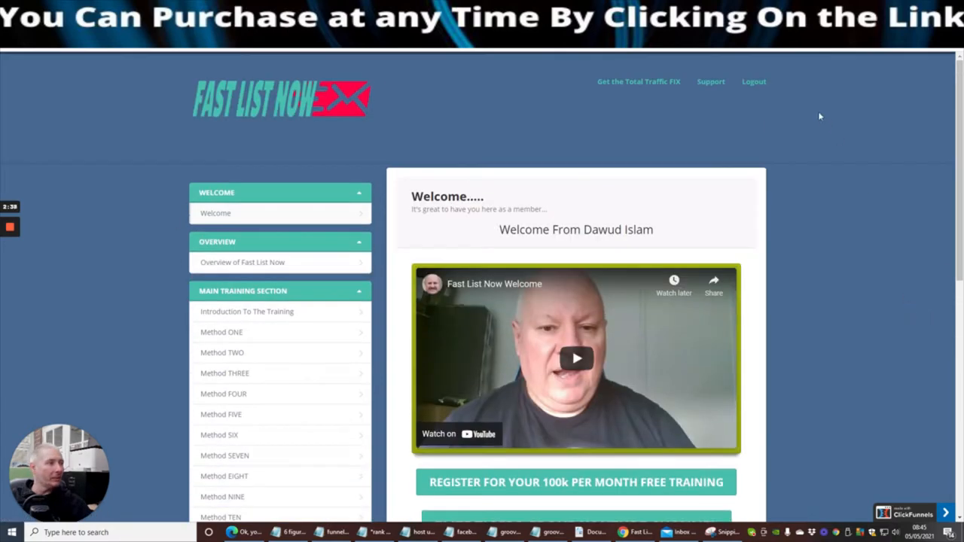
{"action": "mouse_move", "coordinate": [747, 117]}
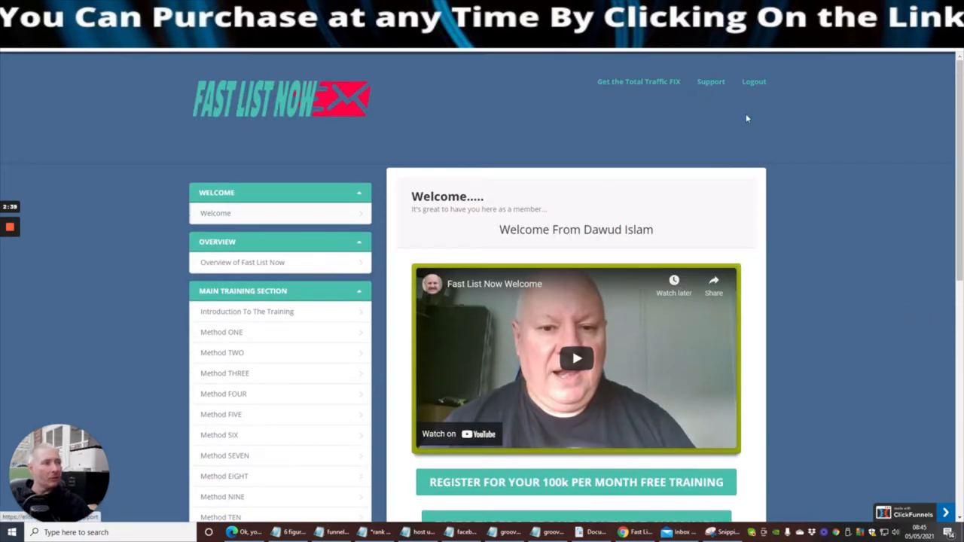
{"action": "mouse_move", "coordinate": [811, 207]}
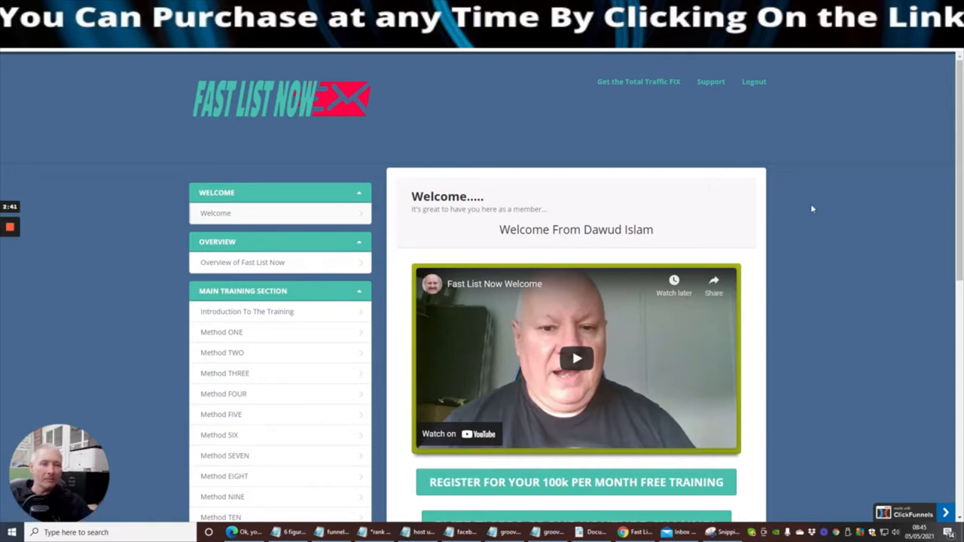
{"action": "scroll", "scroll_direction": "down", "scroll_amount": 3}
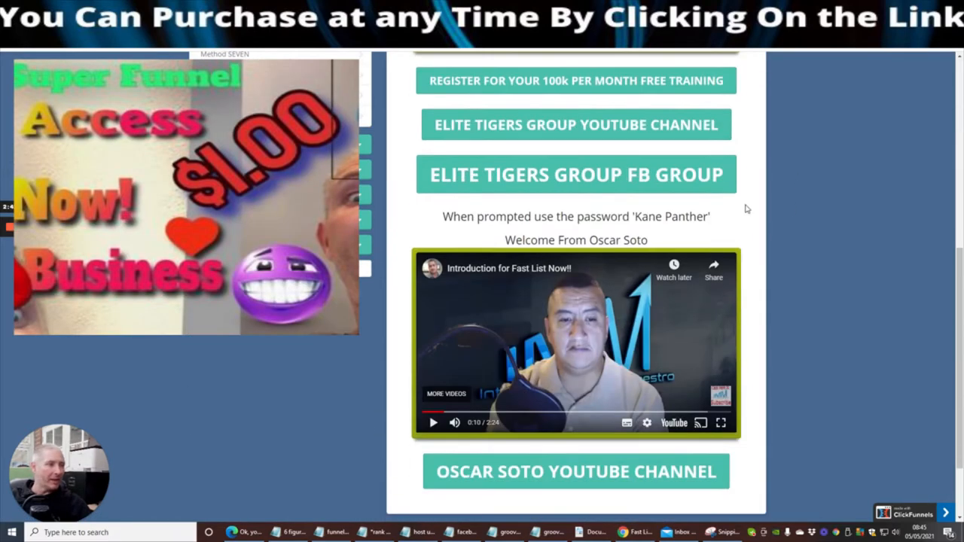
{"action": "scroll", "scroll_direction": "up", "scroll_amount": 3}
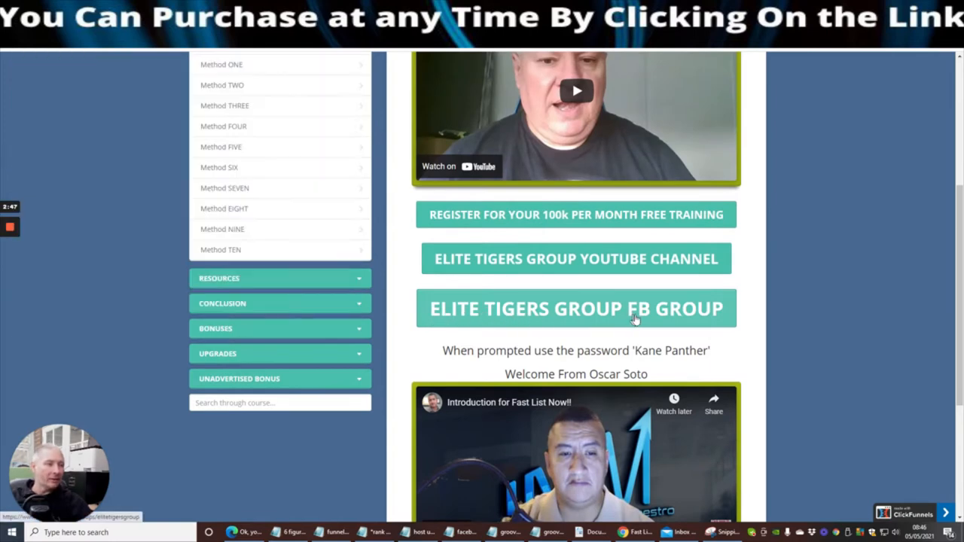
{"action": "mouse_move", "coordinate": [595, 315]}
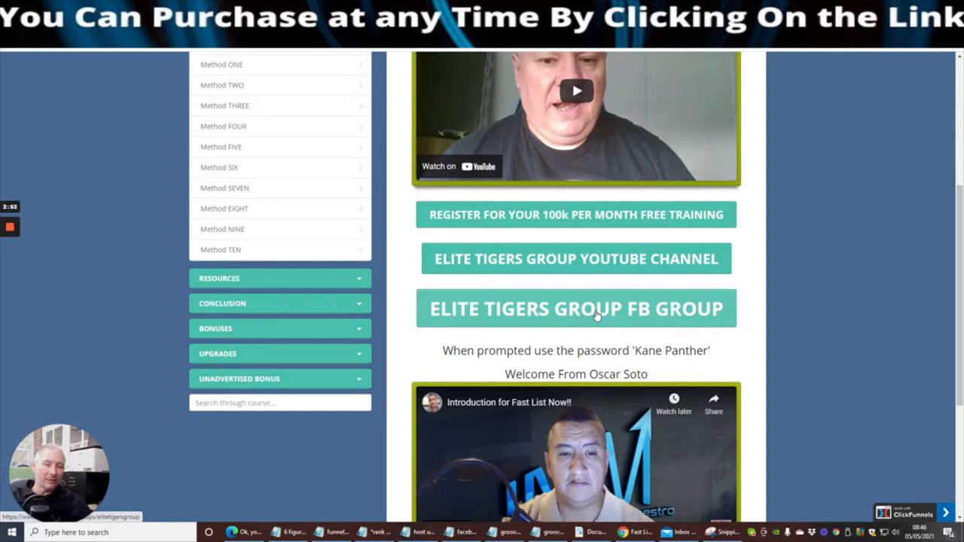
{"action": "mouse_move", "coordinate": [579, 213]}
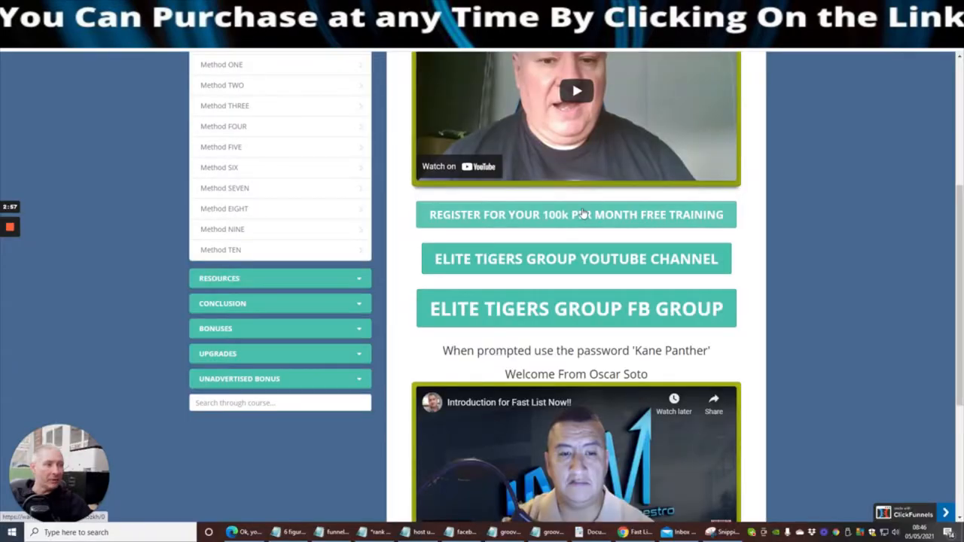
{"action": "mouse_move", "coordinate": [825, 184]}
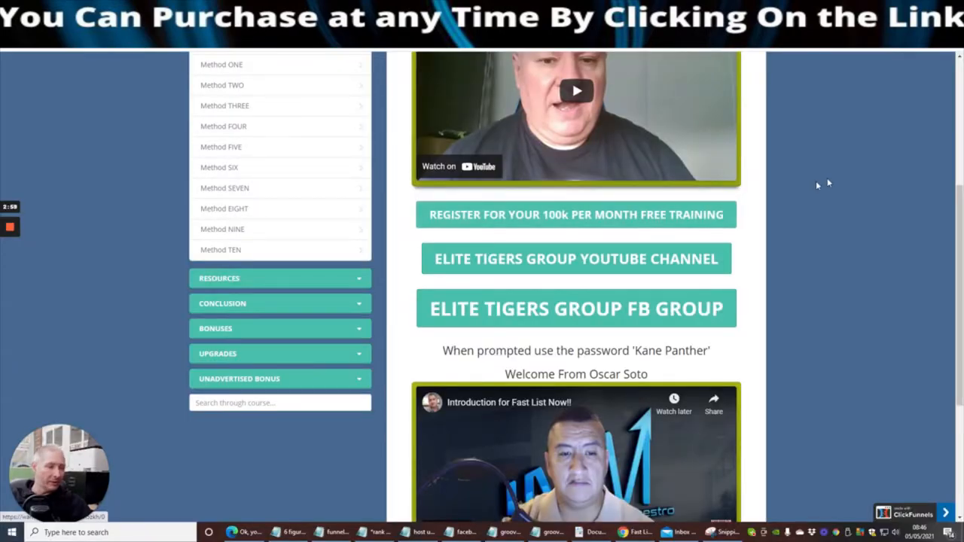
{"action": "scroll", "scroll_direction": "down", "scroll_amount": 3}
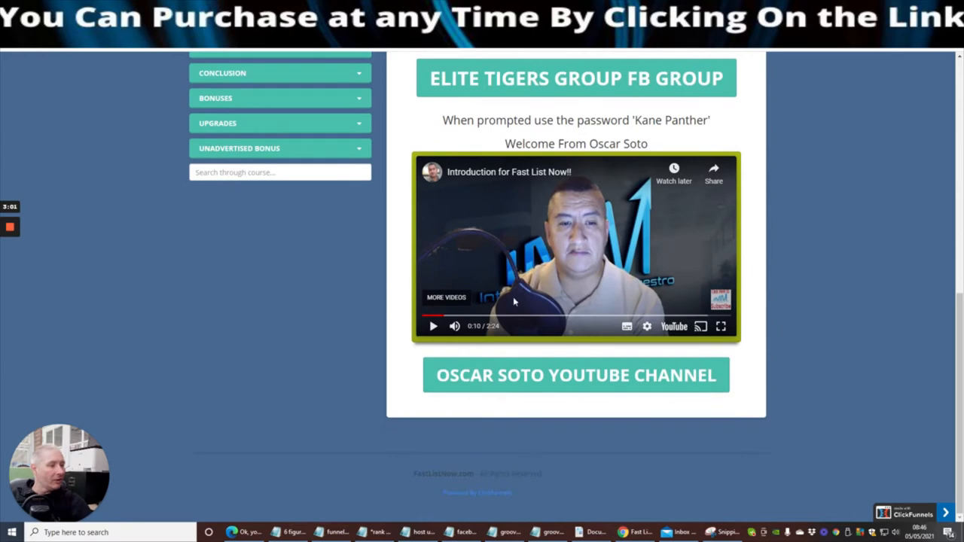
{"action": "mouse_move", "coordinate": [673, 400]}
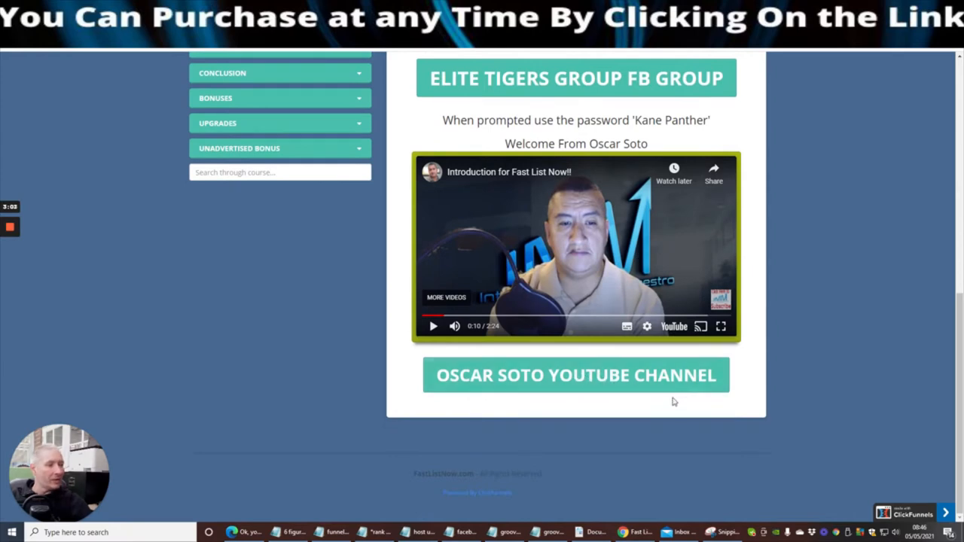
{"action": "mouse_move", "coordinate": [823, 292]}
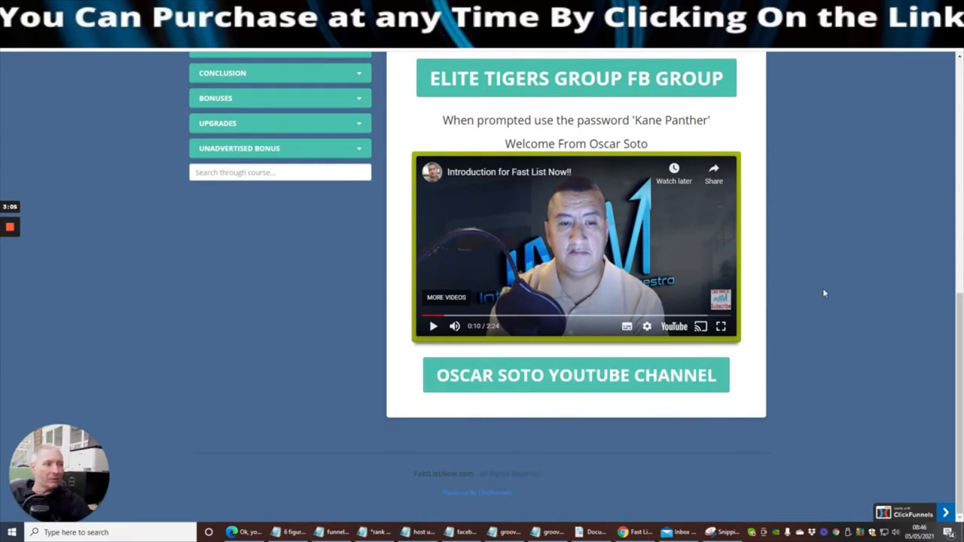
{"action": "scroll", "scroll_direction": "up", "scroll_amount": 3}
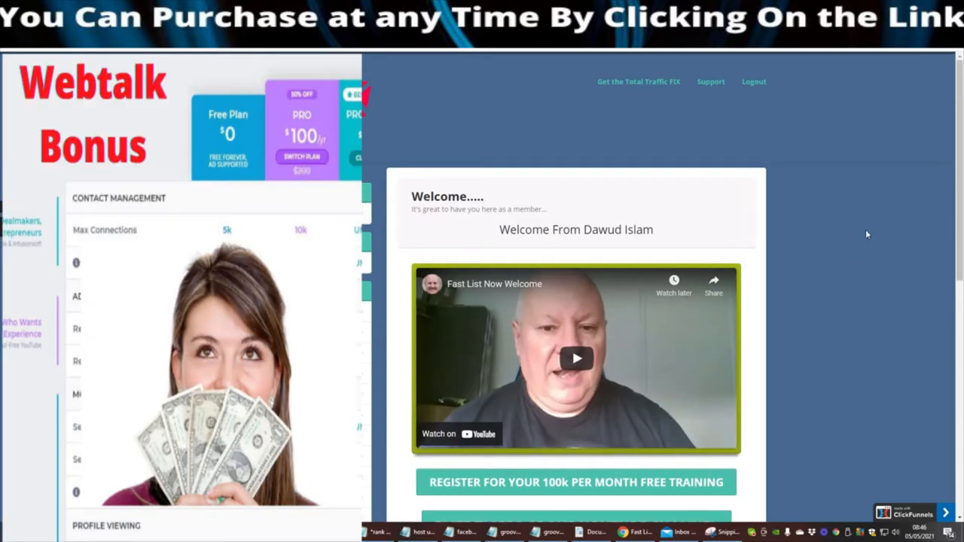
{"action": "mouse_move", "coordinate": [813, 200]}
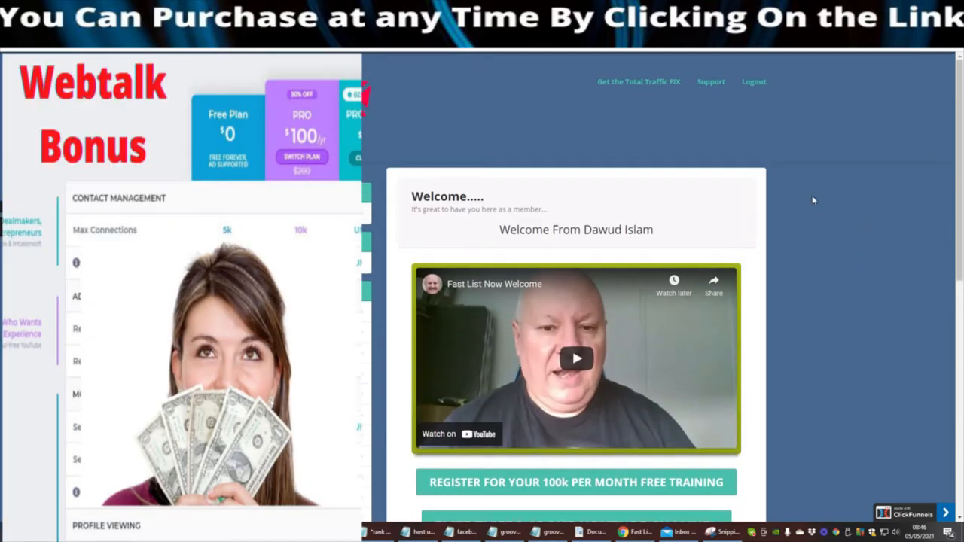
{"action": "mouse_move", "coordinate": [631, 132]}
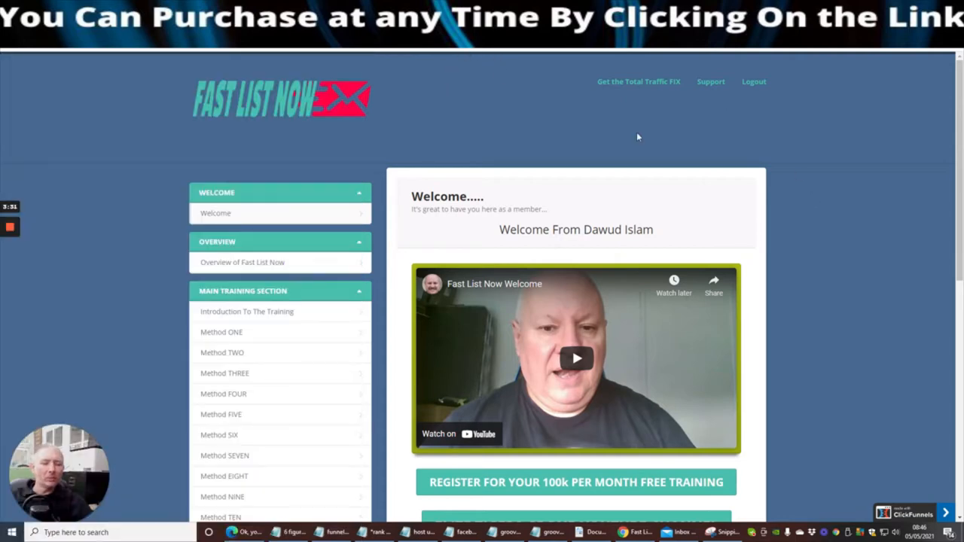
{"action": "mouse_move", "coordinate": [626, 135]}
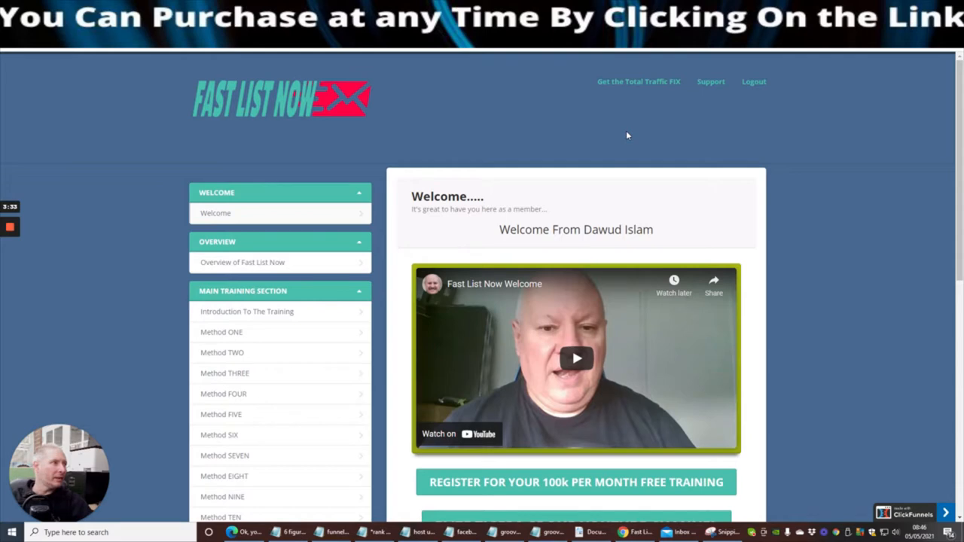
Switch to the Fast List Now JV Doc tab and bring its top into view.
{"action": "left_click", "coordinate": [634, 533]}
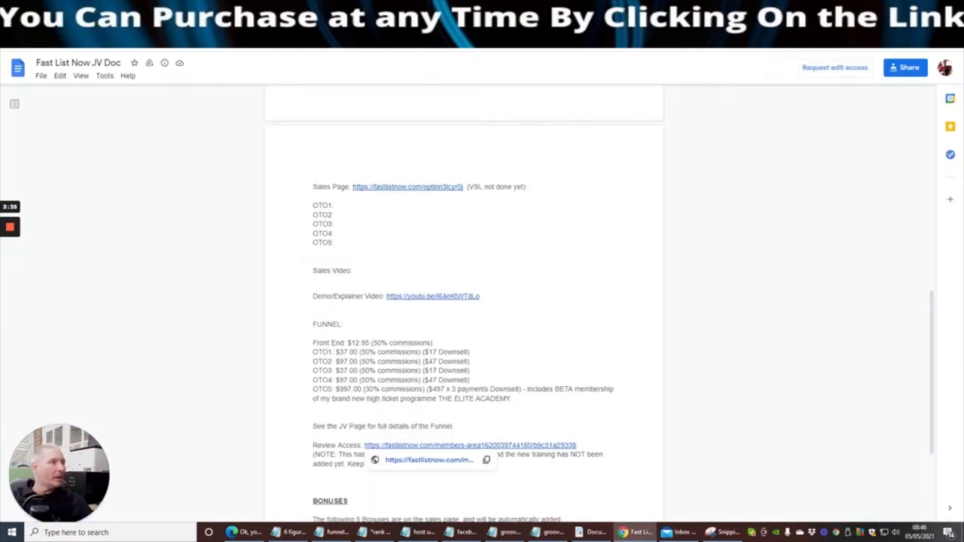
{"action": "scroll", "scroll_direction": "up", "scroll_amount": 3}
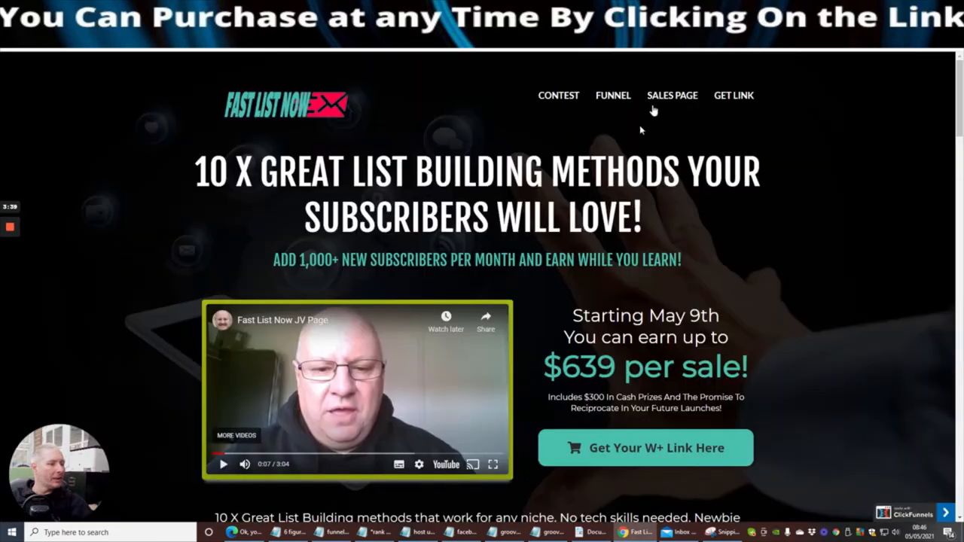
{"action": "mouse_move", "coordinate": [726, 232]}
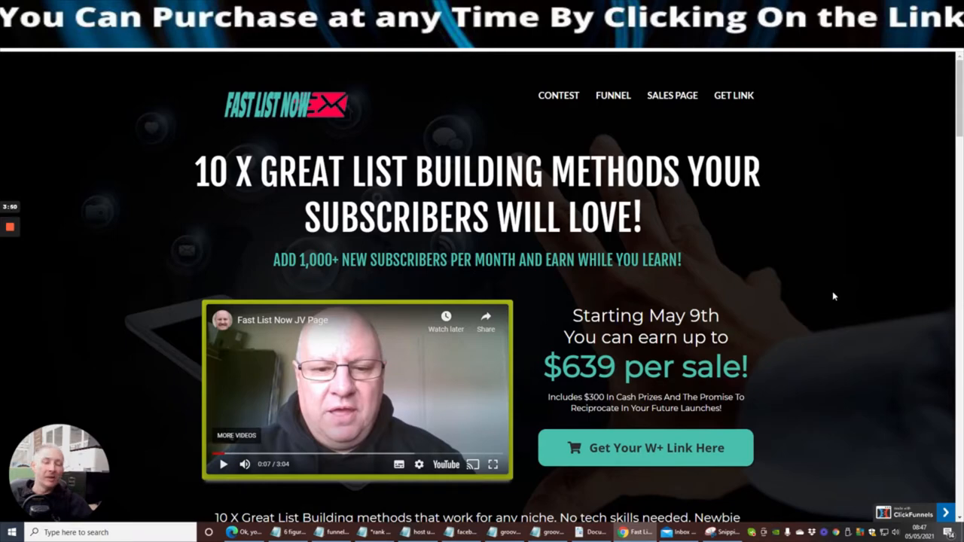
{"action": "mouse_move", "coordinate": [817, 187]}
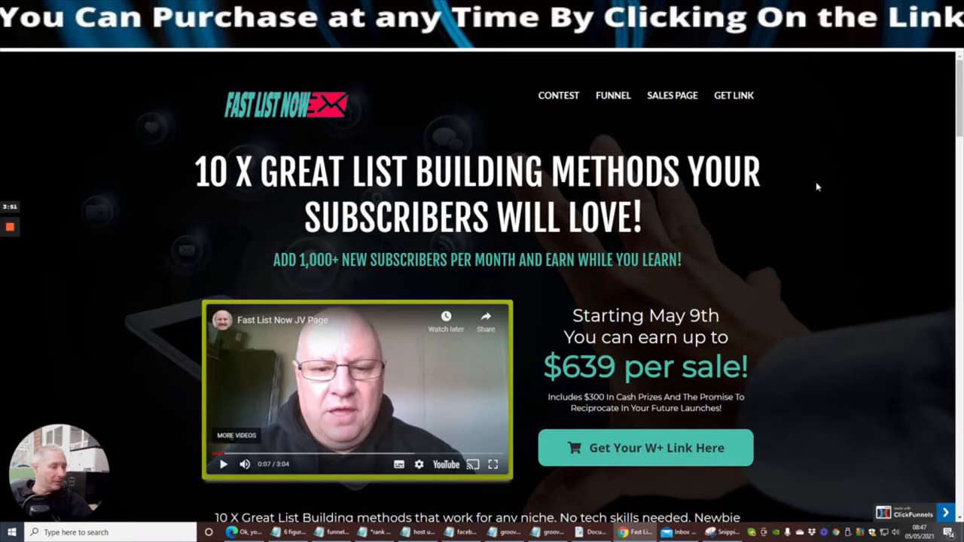
Scroll past the hero video to the May 9th countdown and the $12.95 front end funnel list.
{"action": "scroll", "scroll_direction": "down", "scroll_amount": 3}
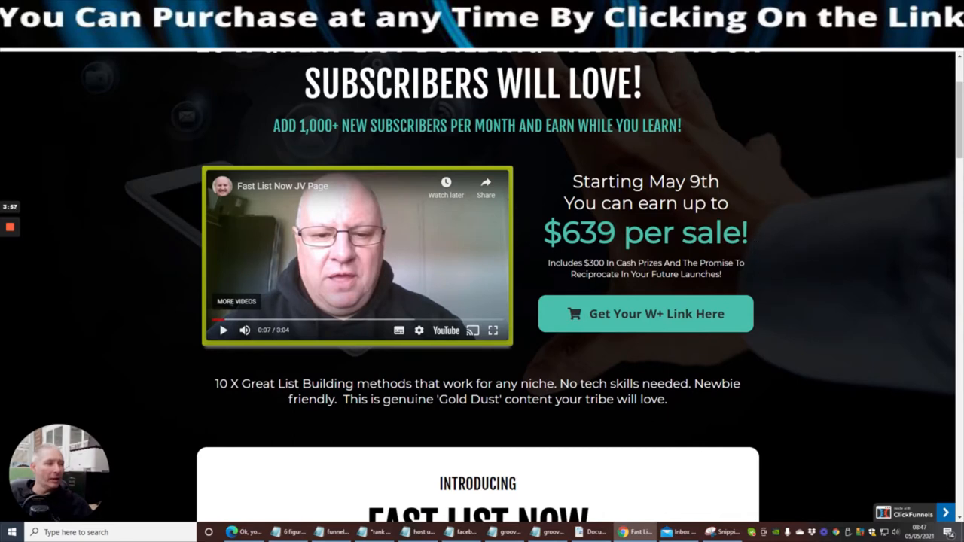
{"action": "mouse_move", "coordinate": [557, 203]}
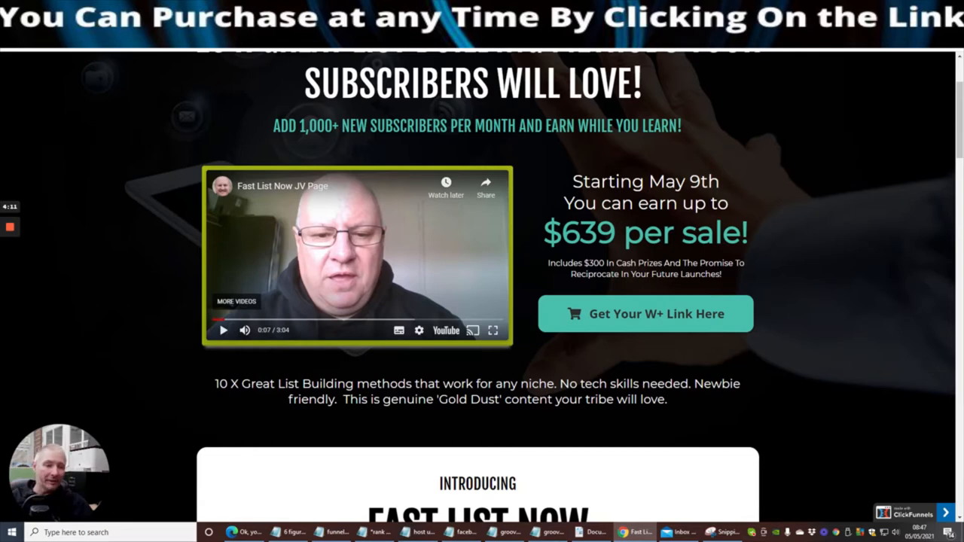
{"action": "mouse_move", "coordinate": [756, 238]}
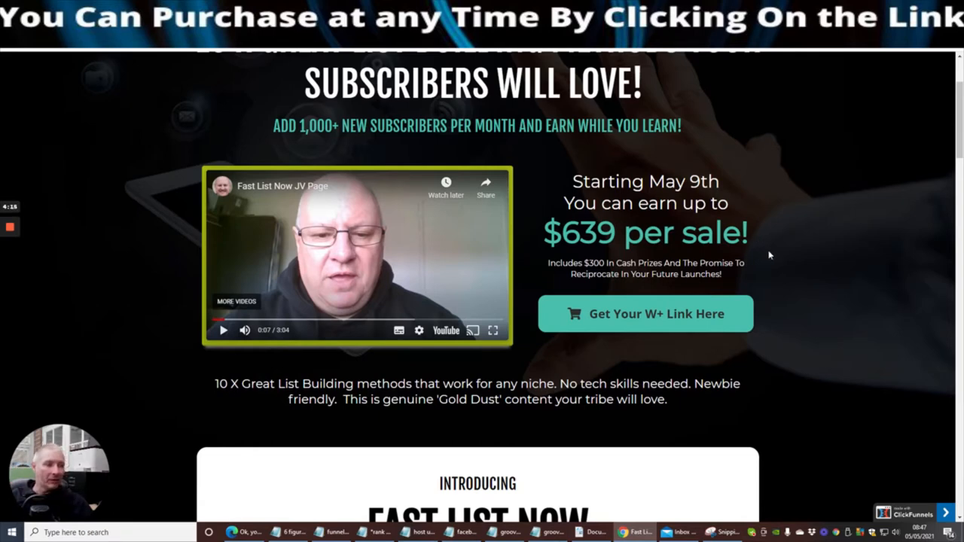
{"action": "mouse_move", "coordinate": [786, 256]}
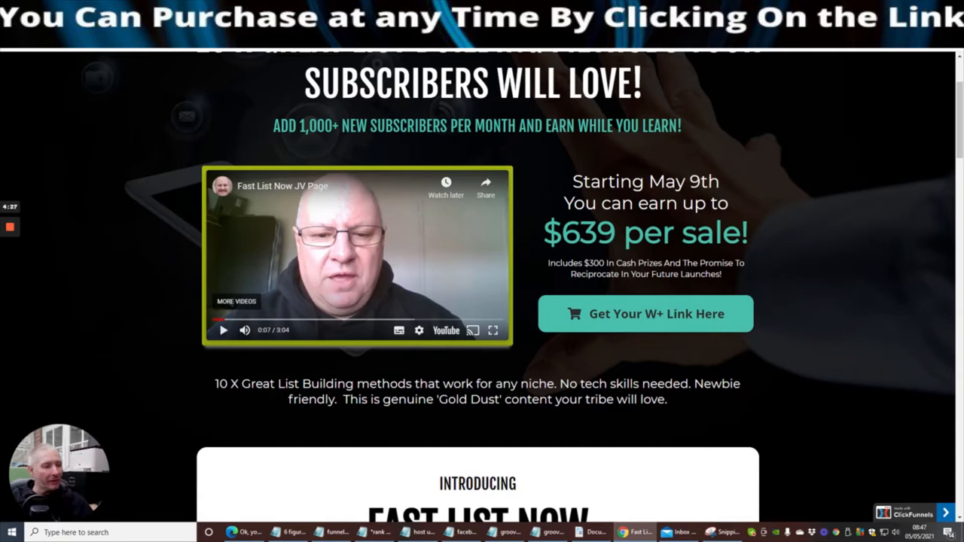
{"action": "mouse_move", "coordinate": [373, 419]}
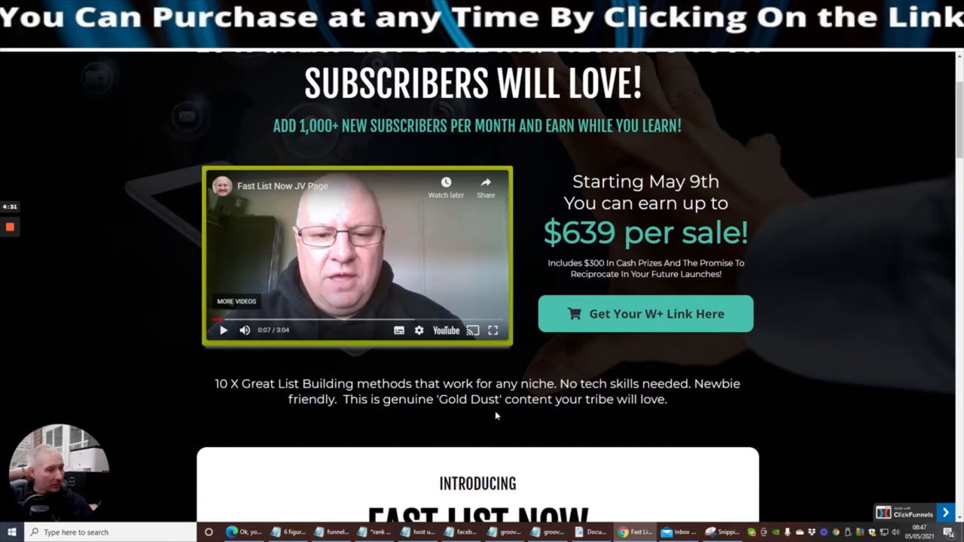
{"action": "scroll", "scroll_direction": "down", "scroll_amount": 3}
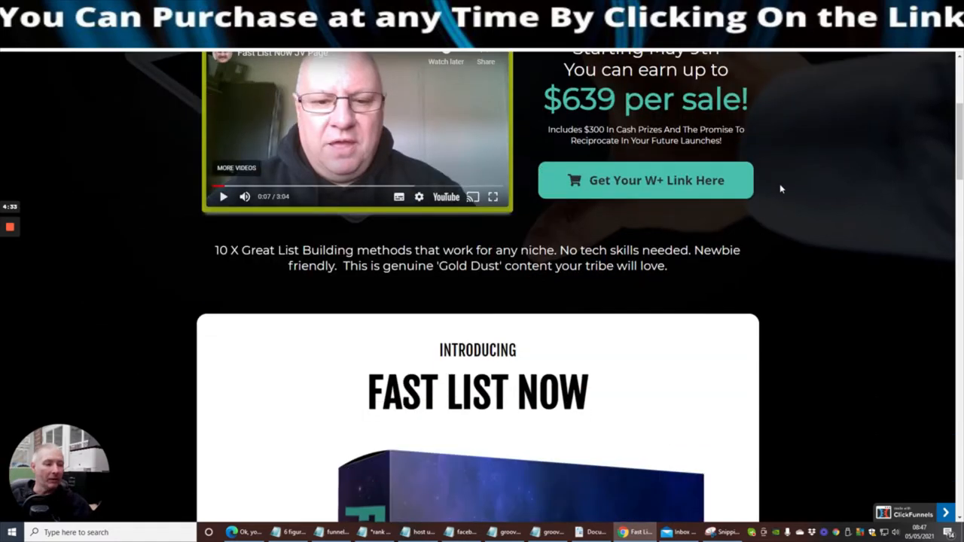
{"action": "scroll", "scroll_direction": "down", "scroll_amount": 3}
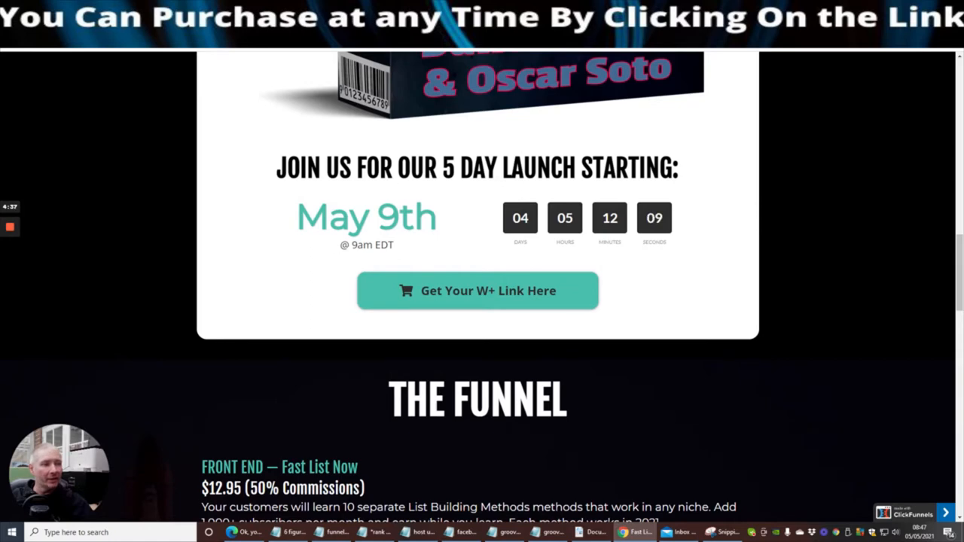
{"action": "mouse_move", "coordinate": [391, 256]}
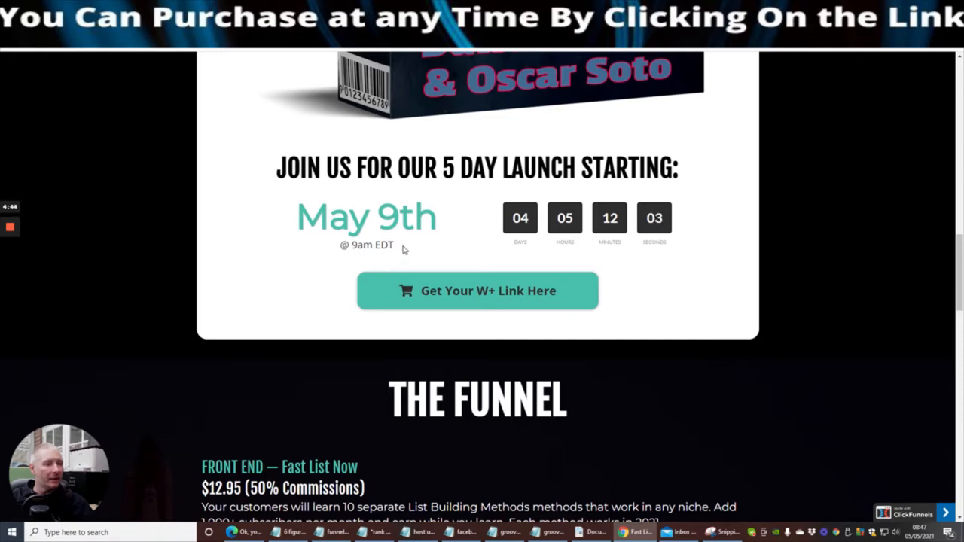
{"action": "mouse_move", "coordinate": [717, 198]}
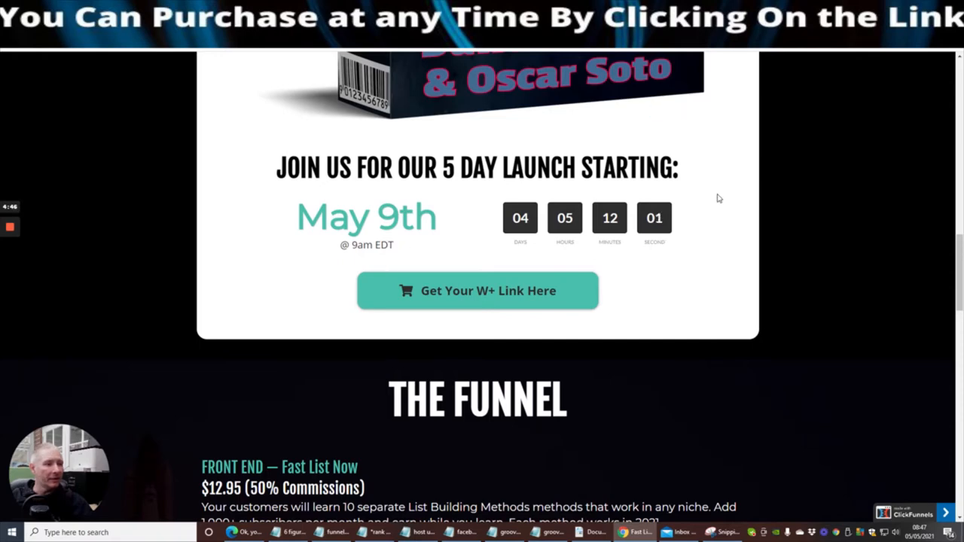
{"action": "scroll", "scroll_direction": "down", "scroll_amount": 3}
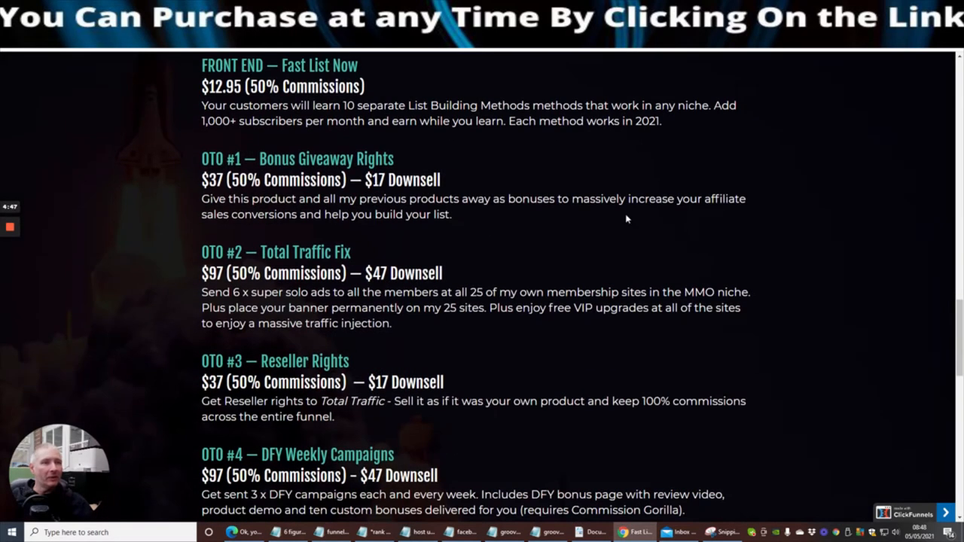
Bring THE FUNNEL section into view with the $12.95 front end and OTO downsells.
{"action": "scroll", "scroll_direction": "up", "scroll_amount": 3}
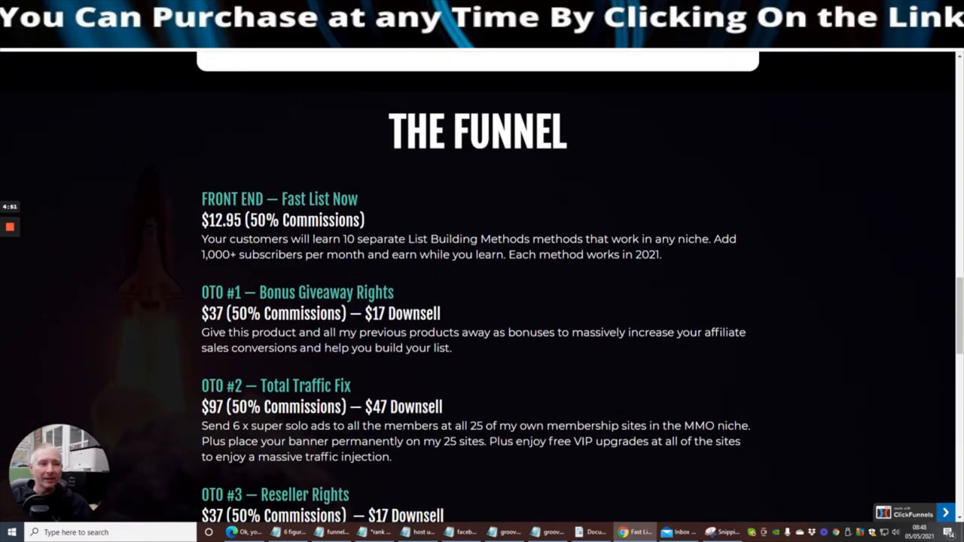
{"action": "mouse_move", "coordinate": [116, 211]}
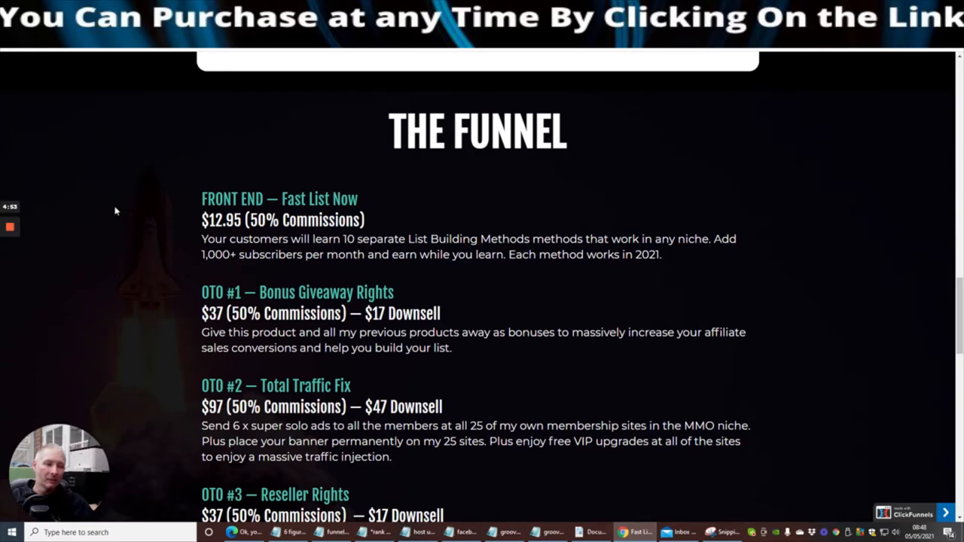
{"action": "mouse_move", "coordinate": [105, 253]}
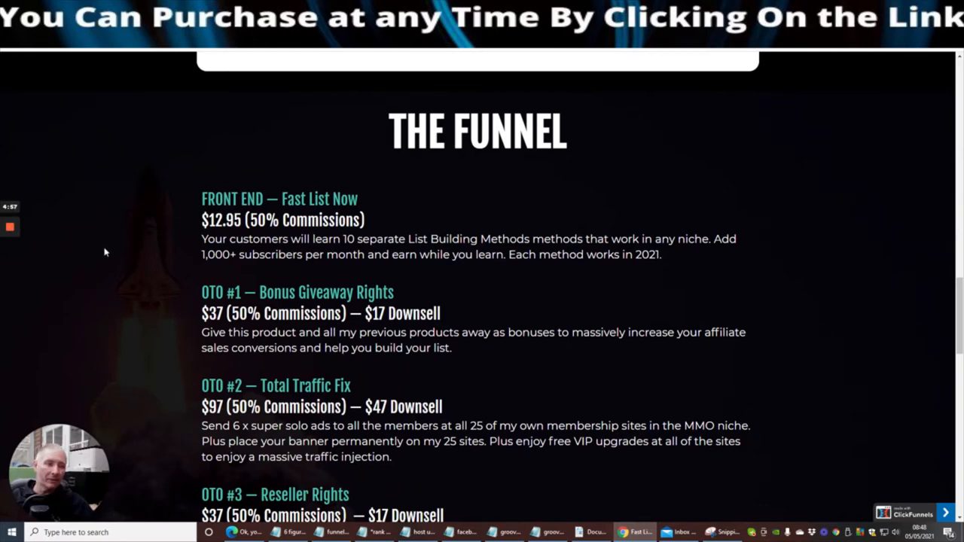
{"action": "mouse_move", "coordinate": [178, 208]}
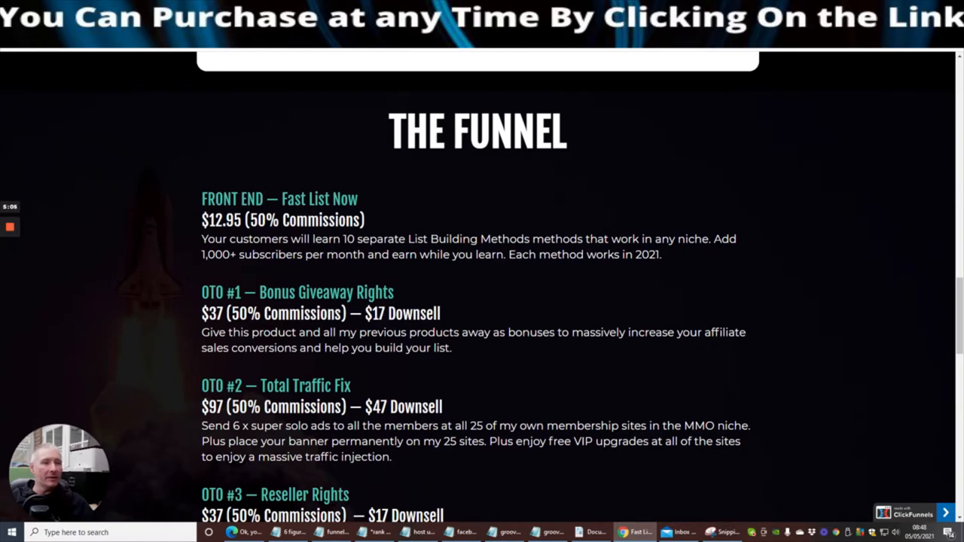
{"action": "mouse_move", "coordinate": [455, 271]}
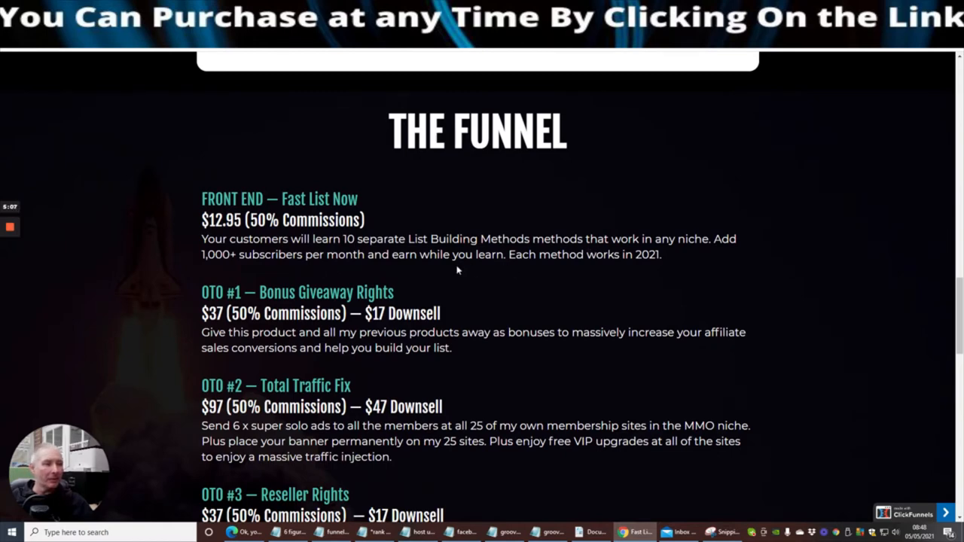
{"action": "mouse_move", "coordinate": [579, 268]}
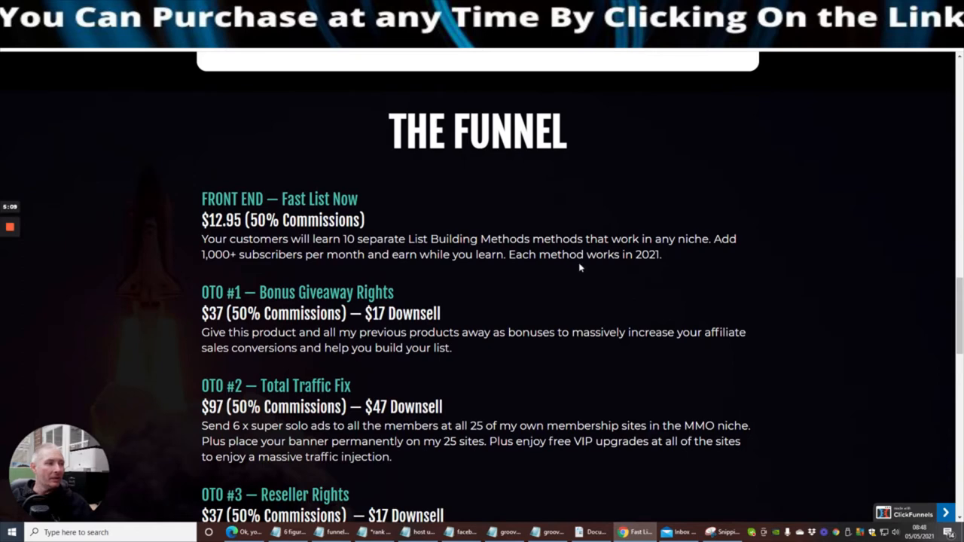
{"action": "mouse_move", "coordinate": [687, 316]}
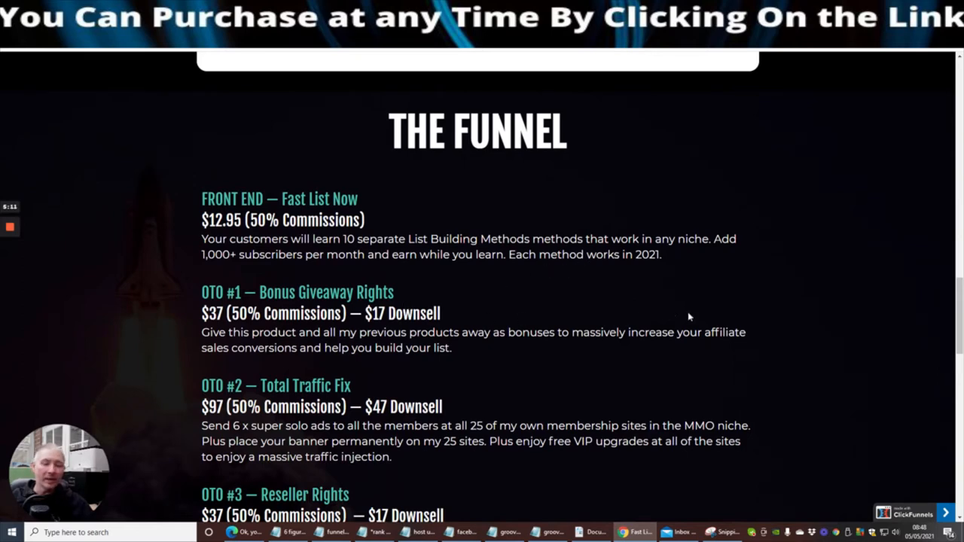
{"action": "mouse_move", "coordinate": [730, 292]}
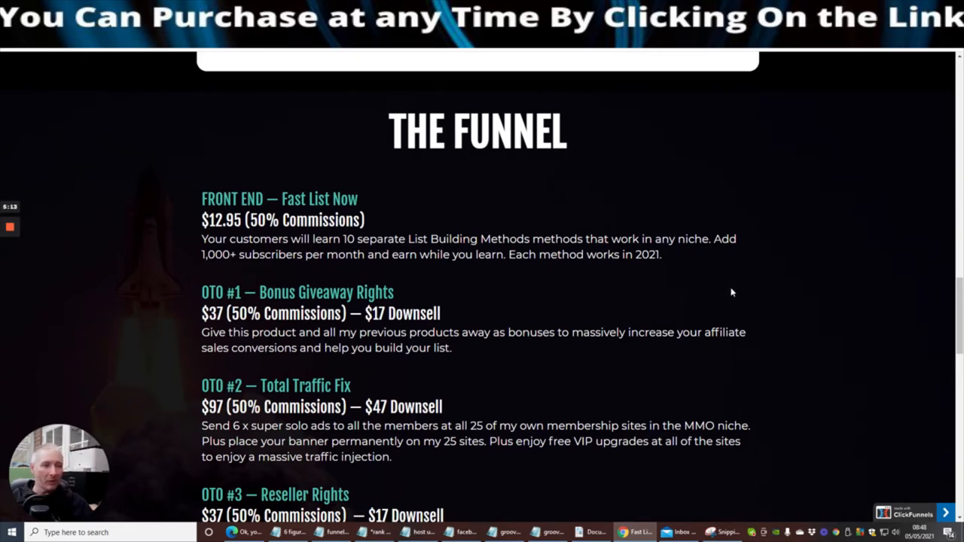
{"action": "mouse_move", "coordinate": [625, 304]}
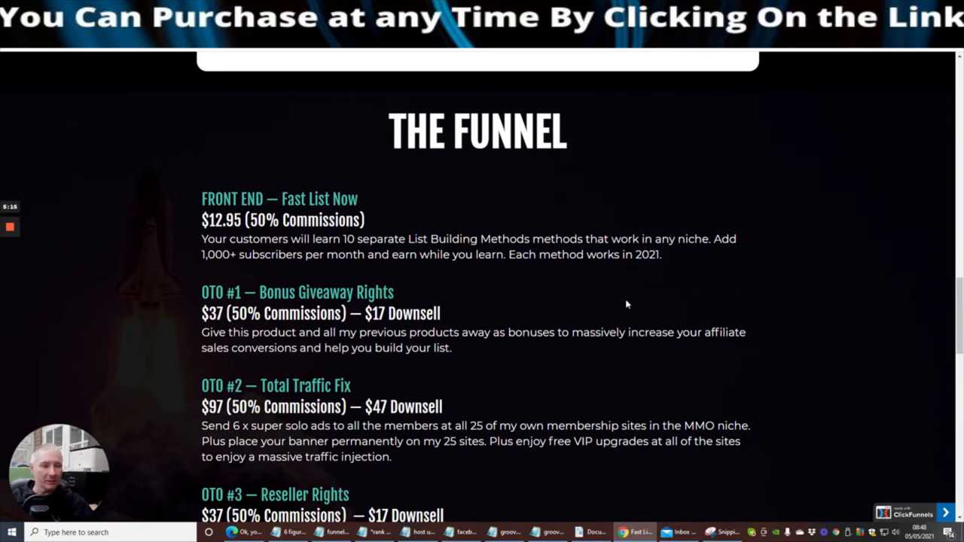
{"action": "mouse_move", "coordinate": [100, 277]}
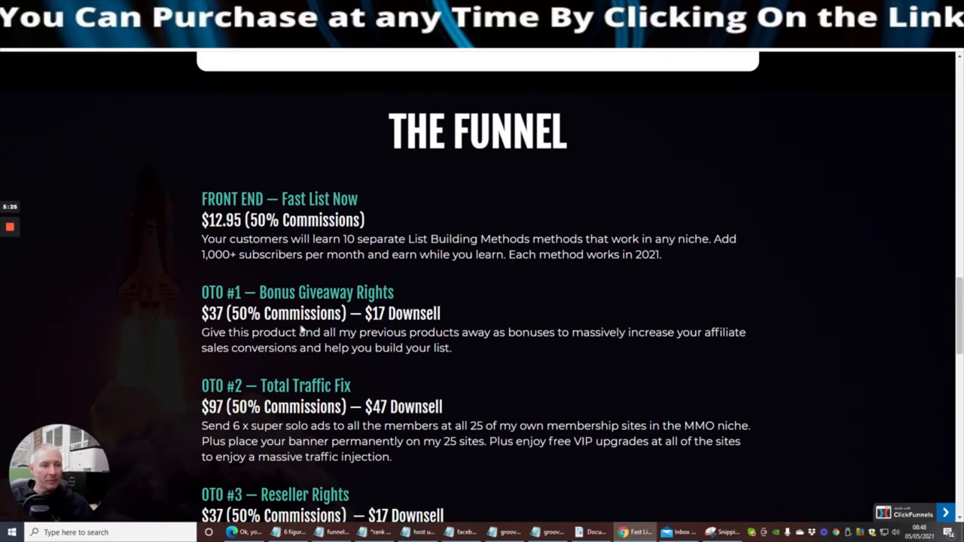
{"action": "mouse_move", "coordinate": [560, 347]}
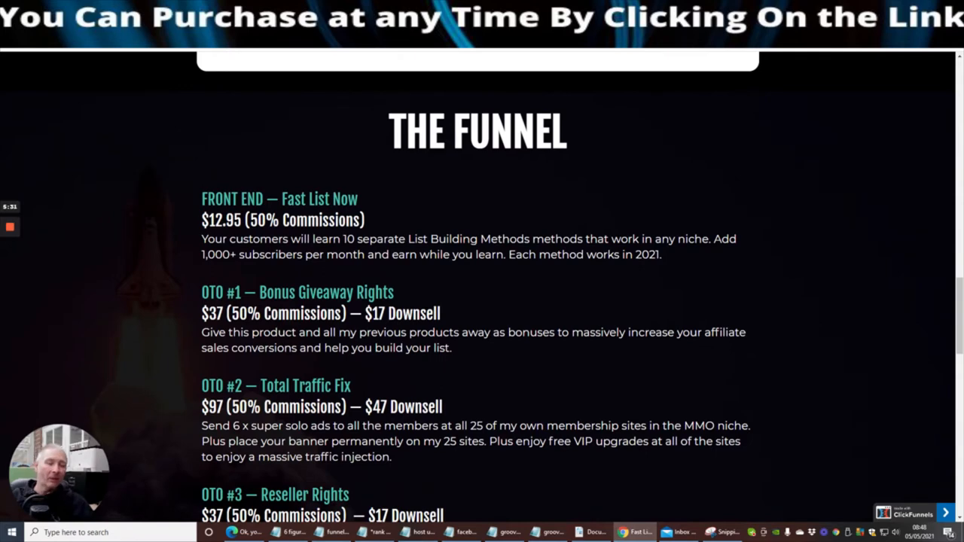
{"action": "mouse_move", "coordinate": [153, 331]}
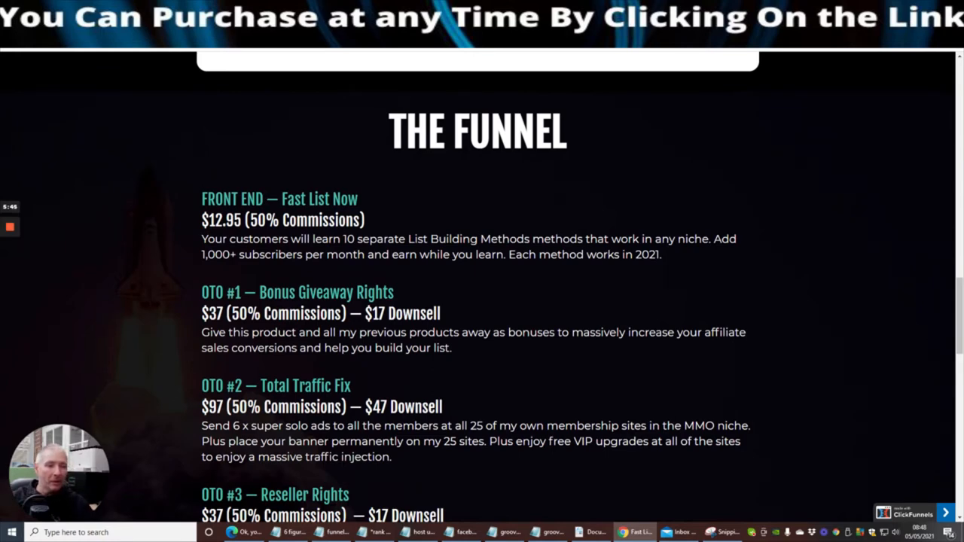
{"action": "mouse_move", "coordinate": [533, 398]}
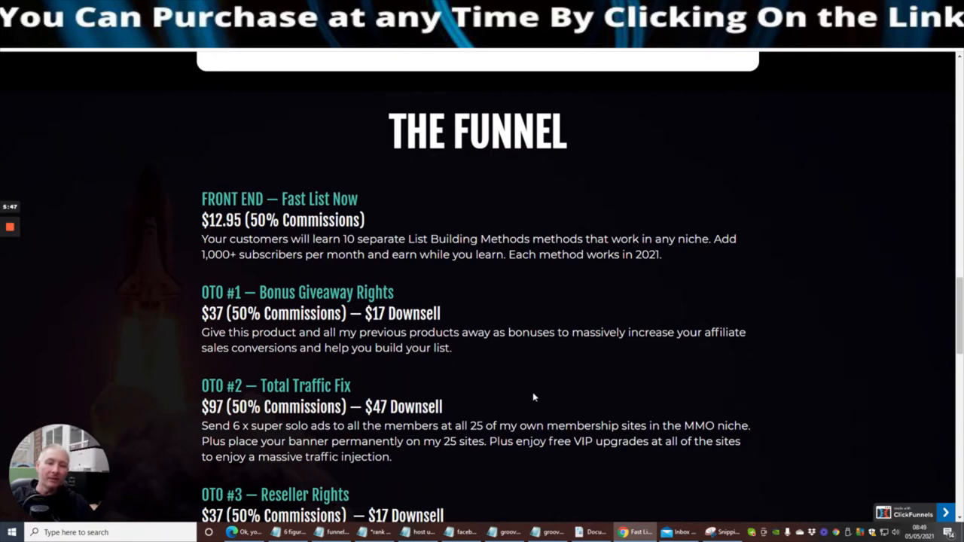
{"action": "mouse_move", "coordinate": [539, 375]}
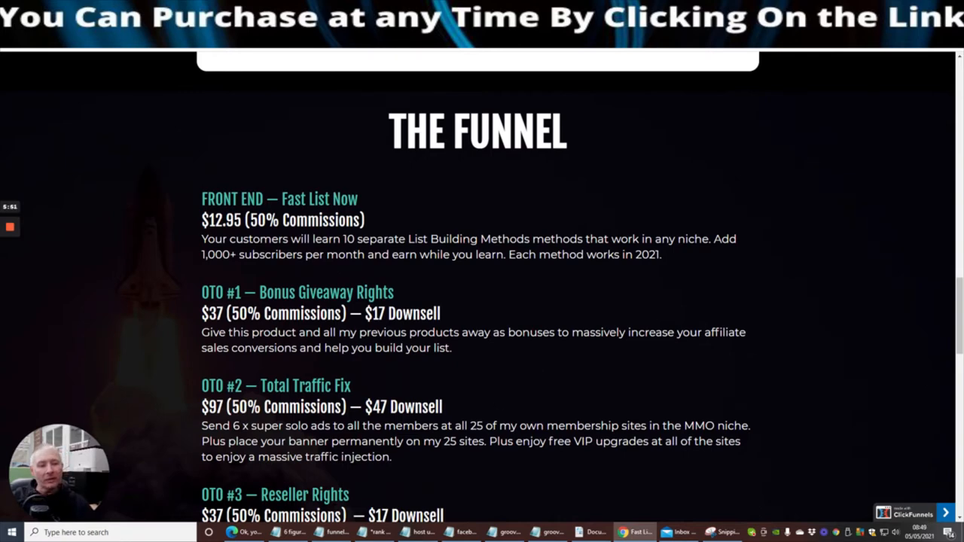
{"action": "mouse_move", "coordinate": [493, 403]}
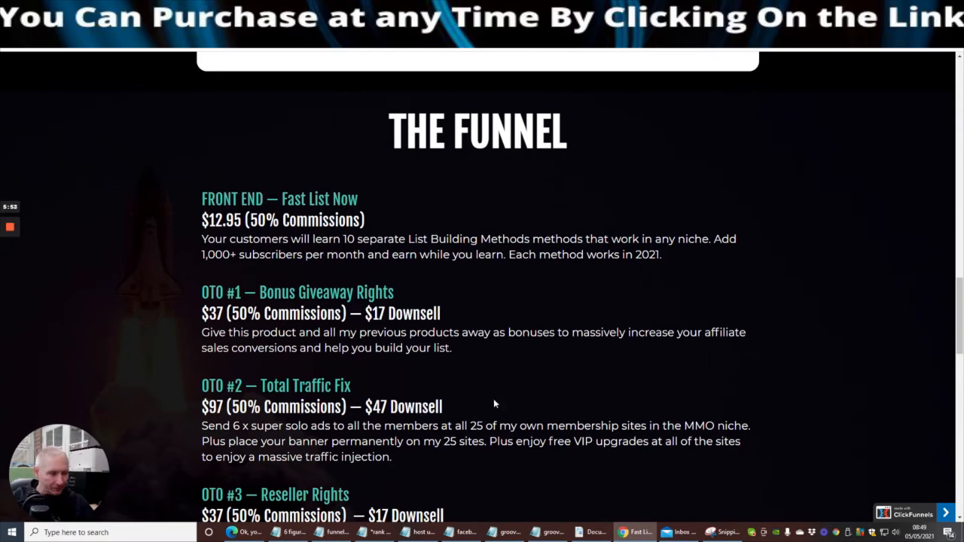
{"action": "scroll", "scroll_direction": "down", "scroll_amount": 3}
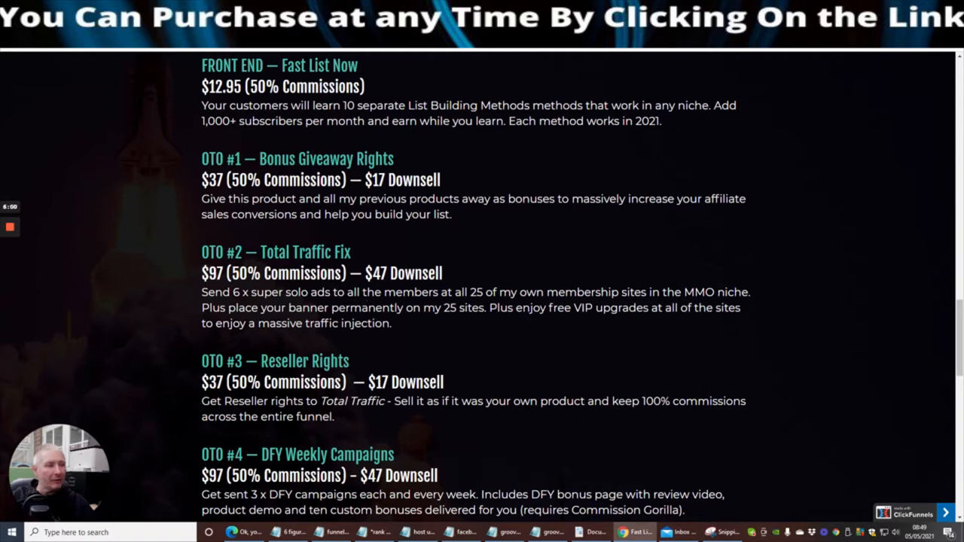
{"action": "mouse_move", "coordinate": [527, 338]}
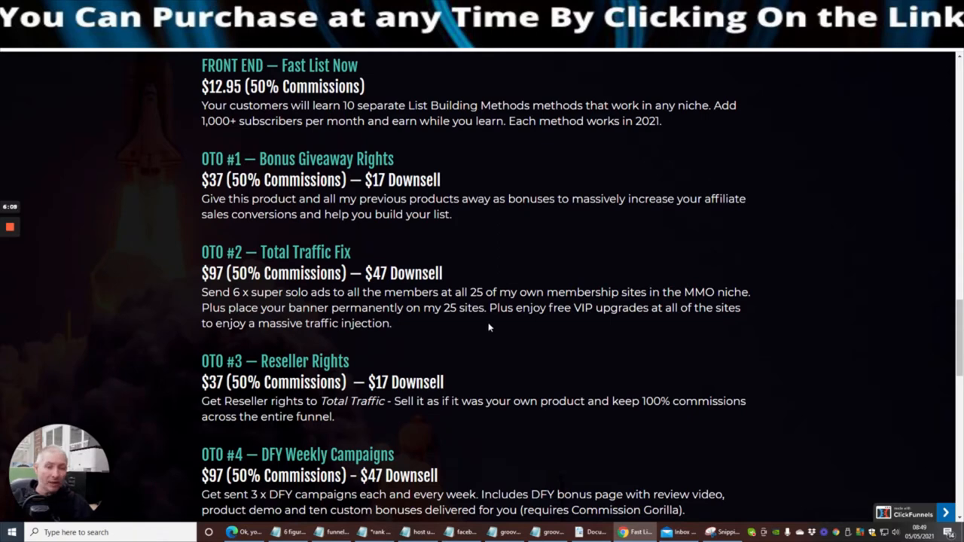
{"action": "mouse_move", "coordinate": [485, 325]}
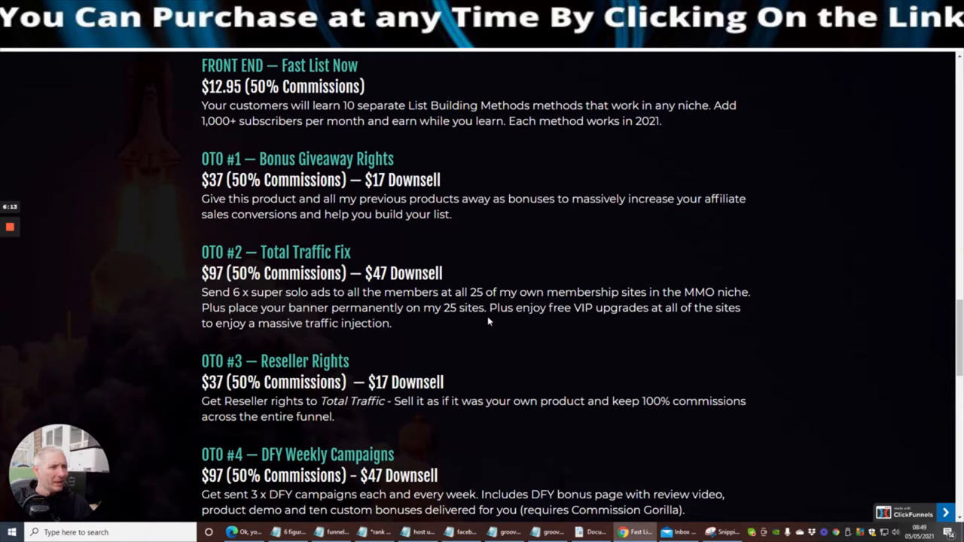
{"action": "mouse_move", "coordinate": [464, 326]}
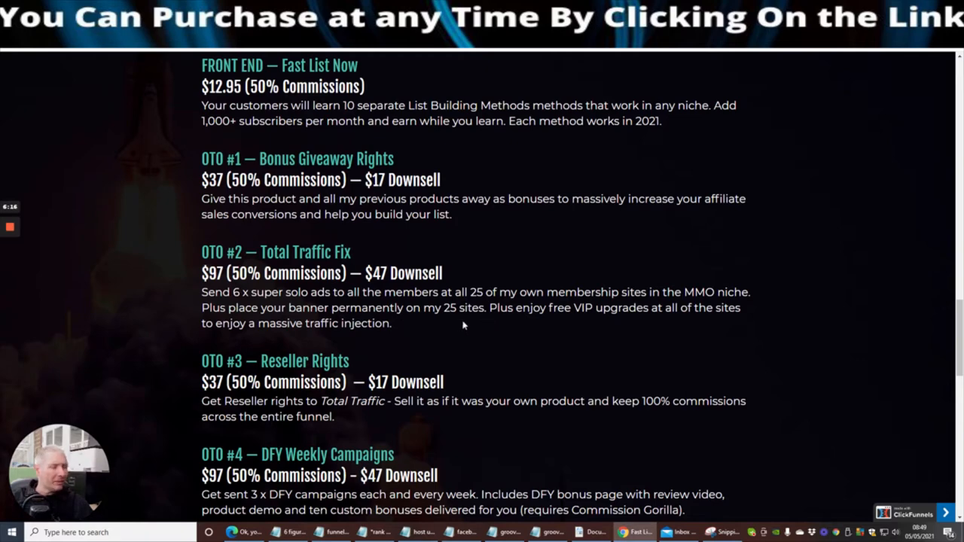
{"action": "mouse_move", "coordinate": [475, 325]}
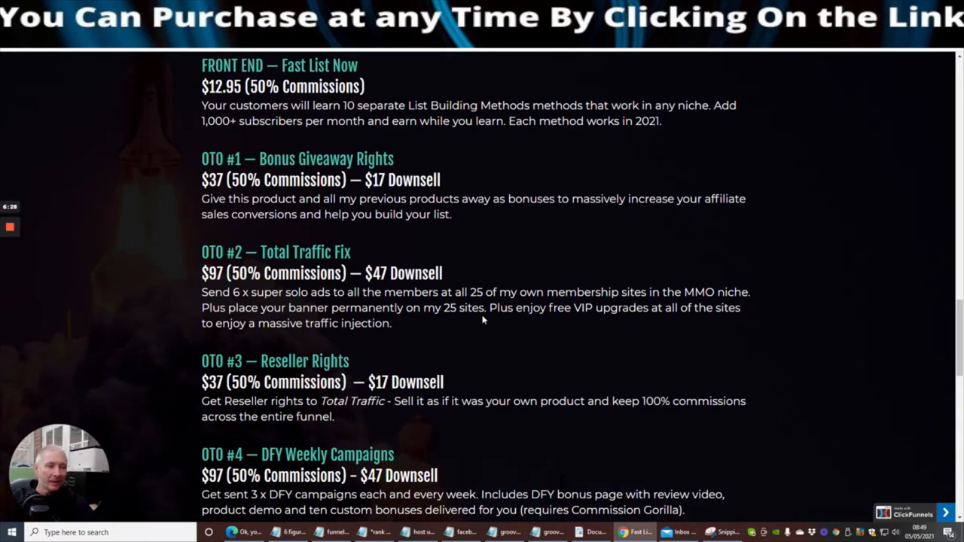
{"action": "mouse_move", "coordinate": [409, 337]}
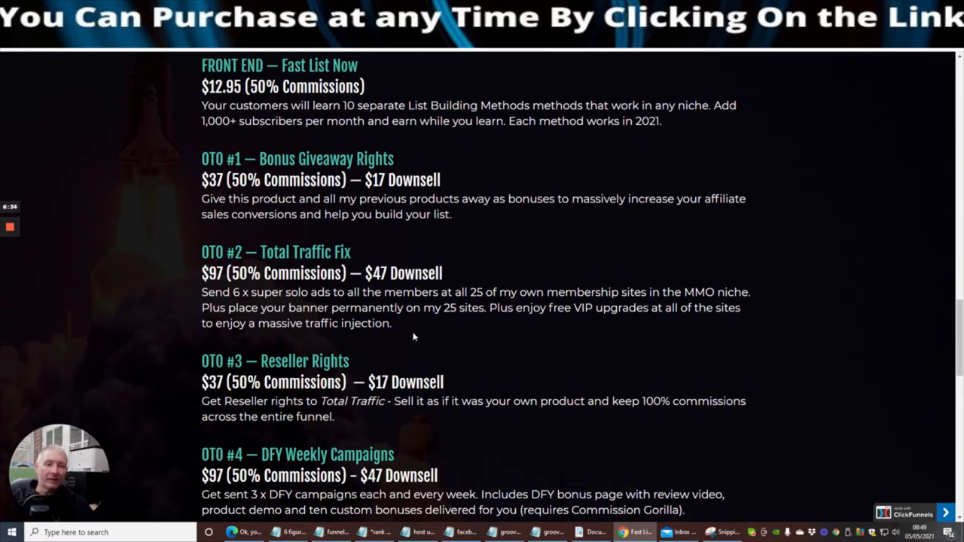
{"action": "mouse_move", "coordinate": [434, 346]}
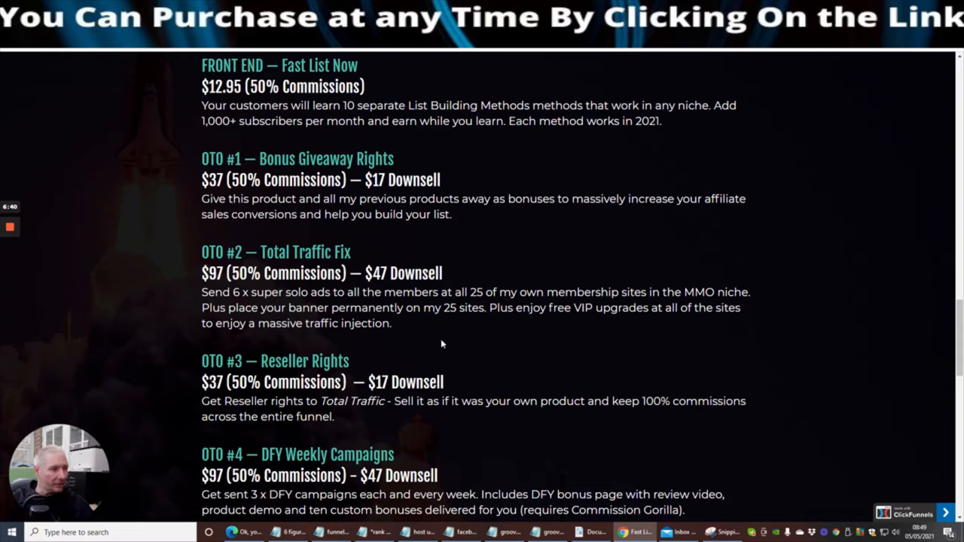
{"action": "mouse_move", "coordinate": [441, 339]}
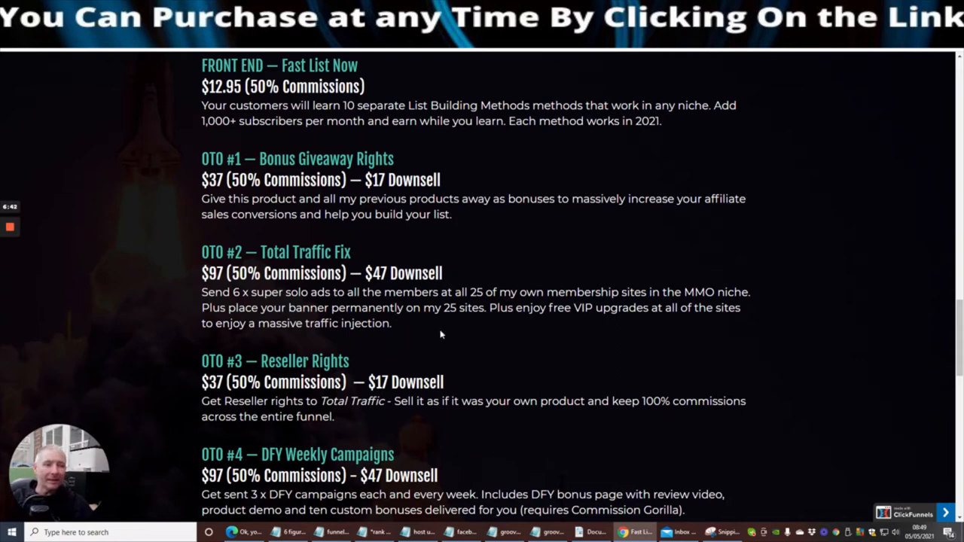
{"action": "mouse_move", "coordinate": [421, 328]}
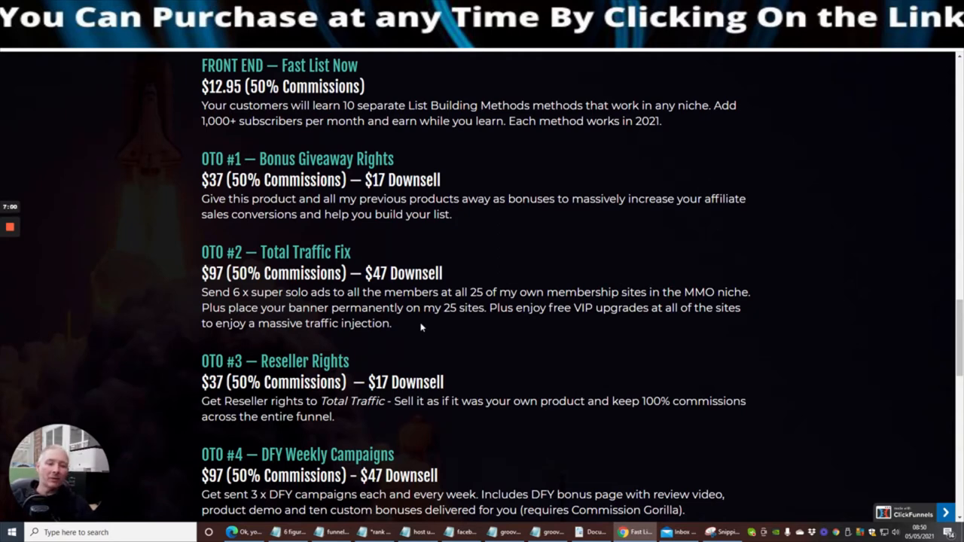
{"action": "mouse_move", "coordinate": [584, 385]}
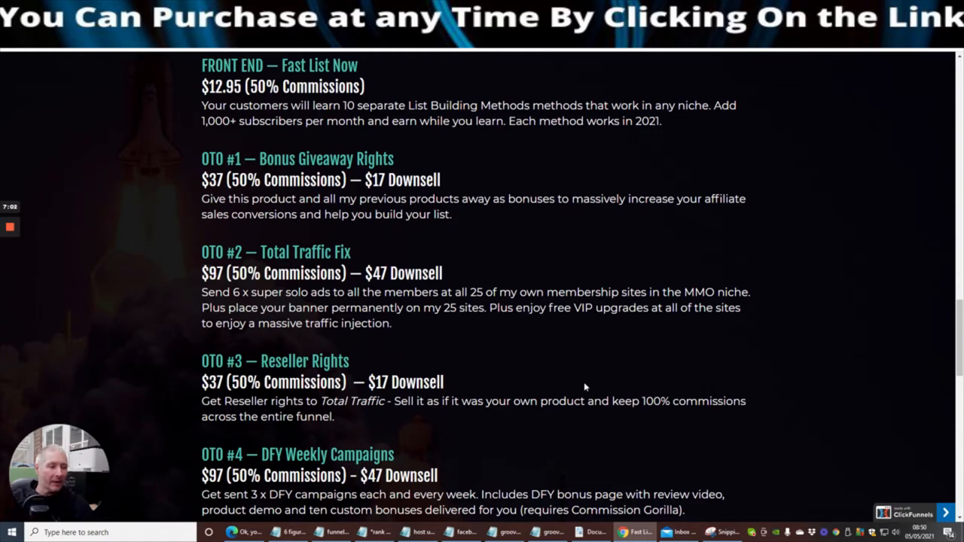
{"action": "mouse_move", "coordinate": [600, 352]}
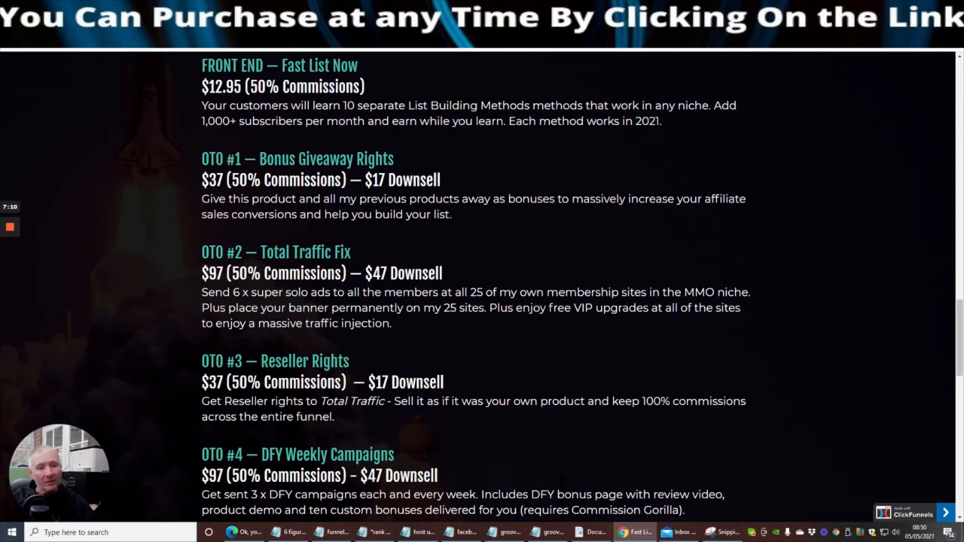
{"action": "mouse_move", "coordinate": [515, 376]}
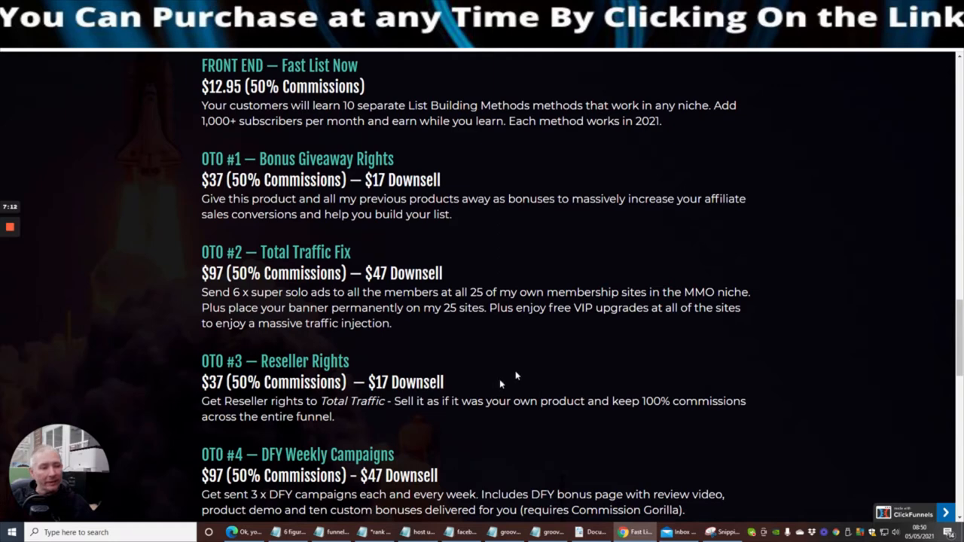
{"action": "mouse_move", "coordinate": [500, 384]}
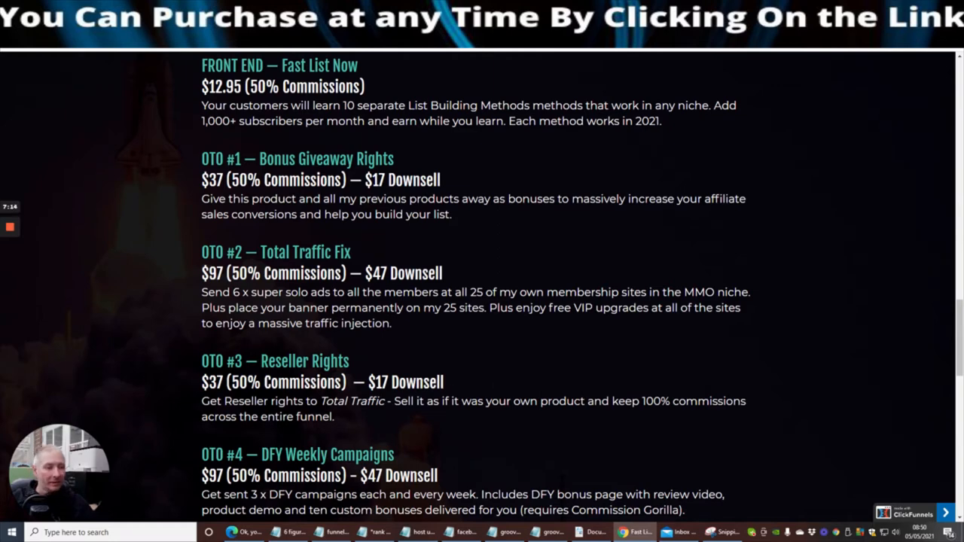
{"action": "mouse_move", "coordinate": [455, 380]}
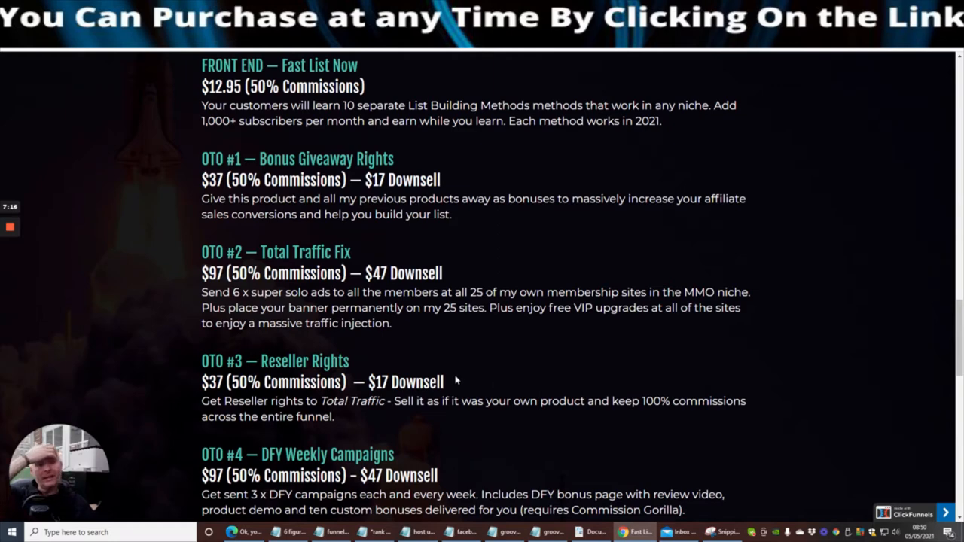
{"action": "mouse_move", "coordinate": [493, 371]}
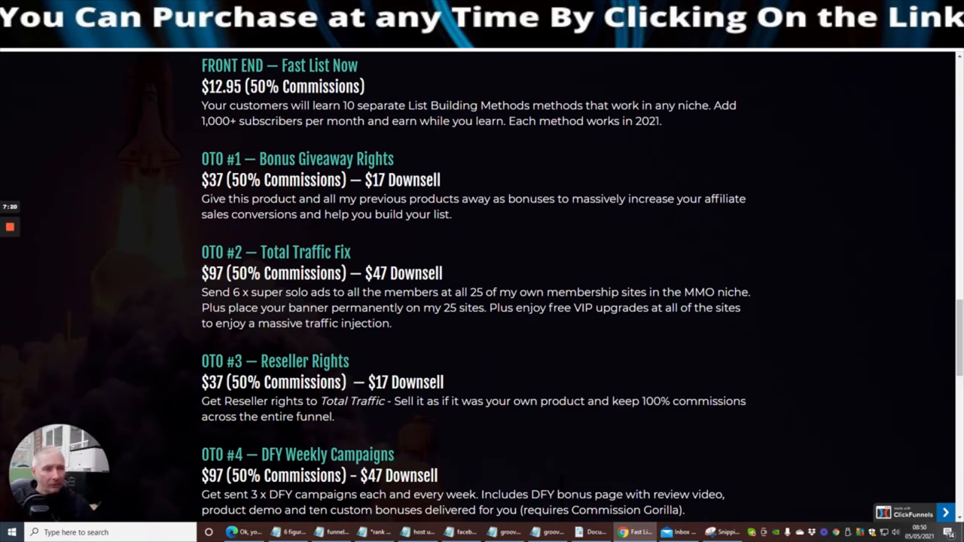
{"action": "mouse_move", "coordinate": [461, 422]}
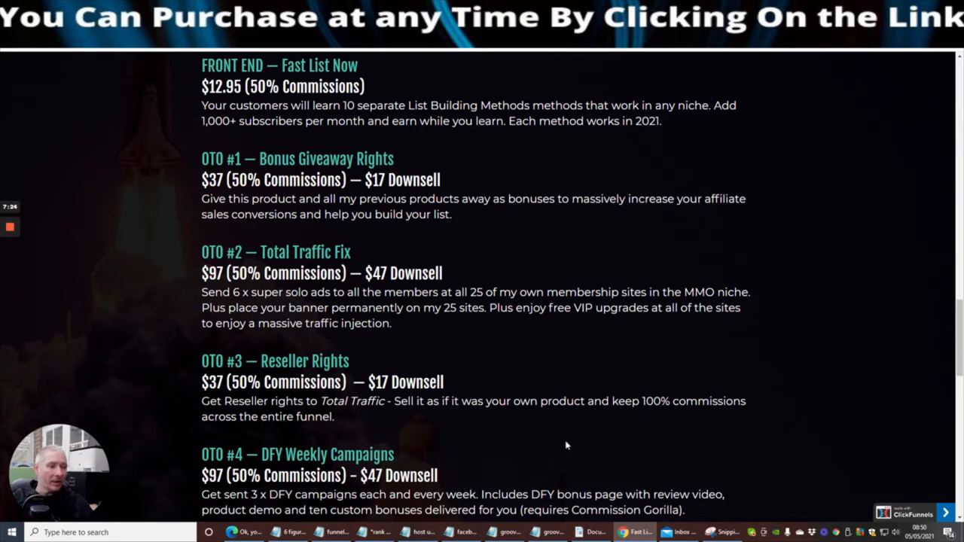
{"action": "mouse_move", "coordinate": [539, 341]}
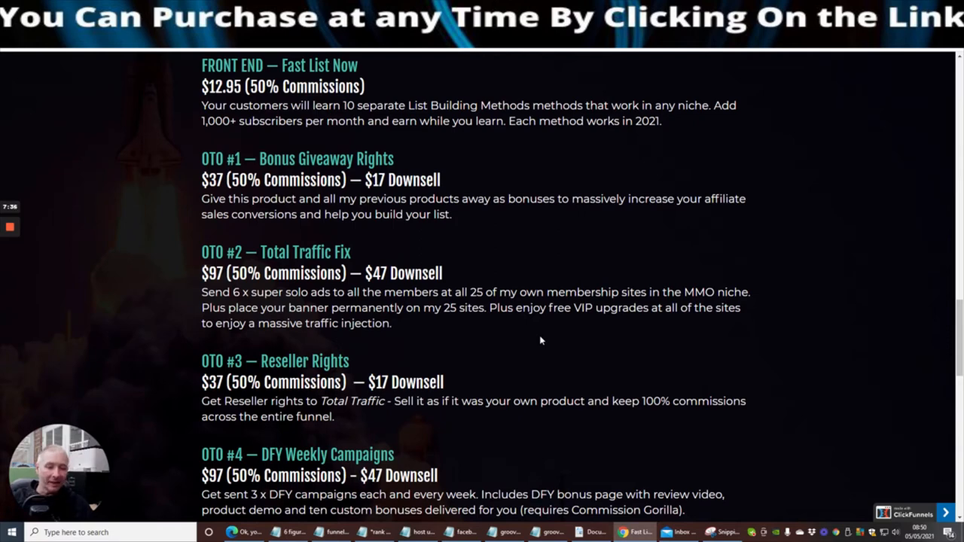
{"action": "mouse_move", "coordinate": [548, 347]}
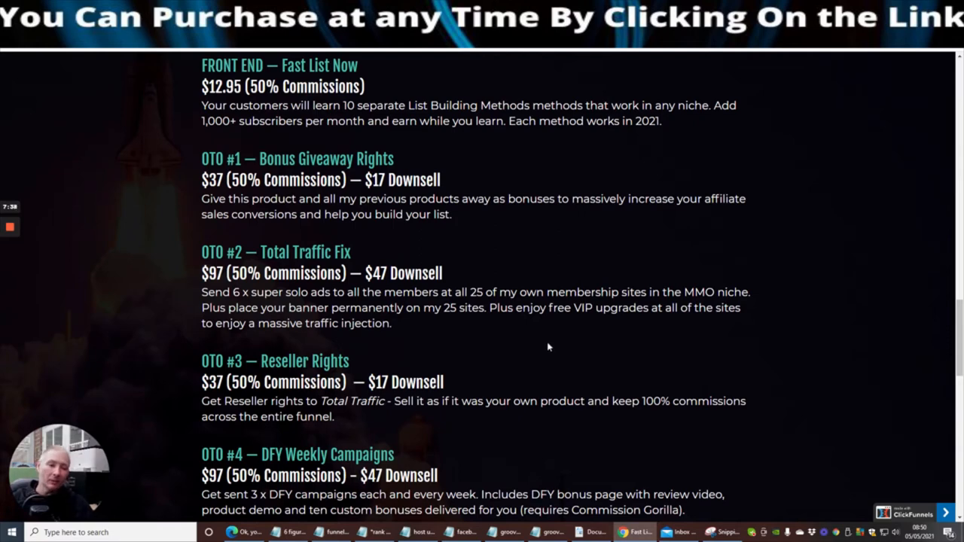
Scroll past OTO #5 and prizes to the contact section with Dawud Islam and Oscar Soto.
{"action": "scroll", "scroll_direction": "down", "scroll_amount": 3}
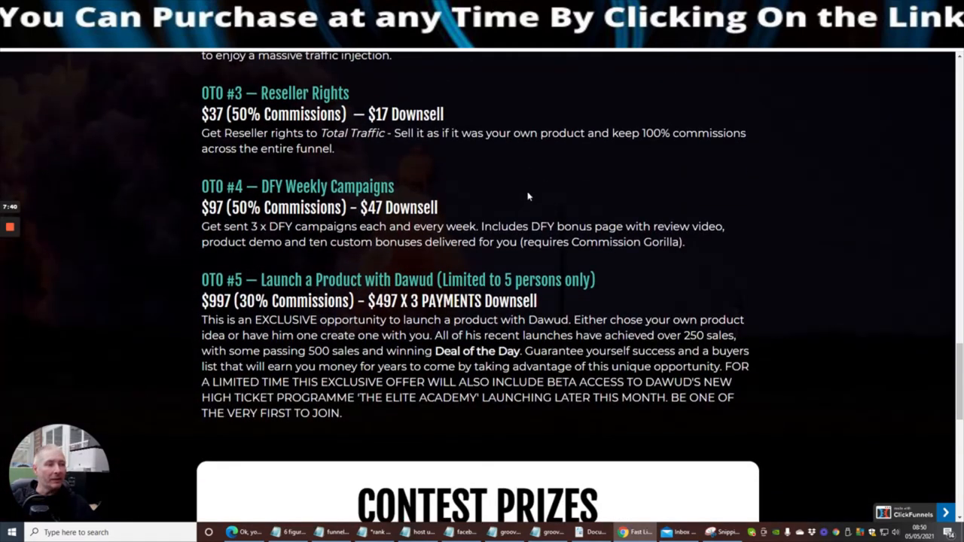
{"action": "mouse_move", "coordinate": [254, 174]}
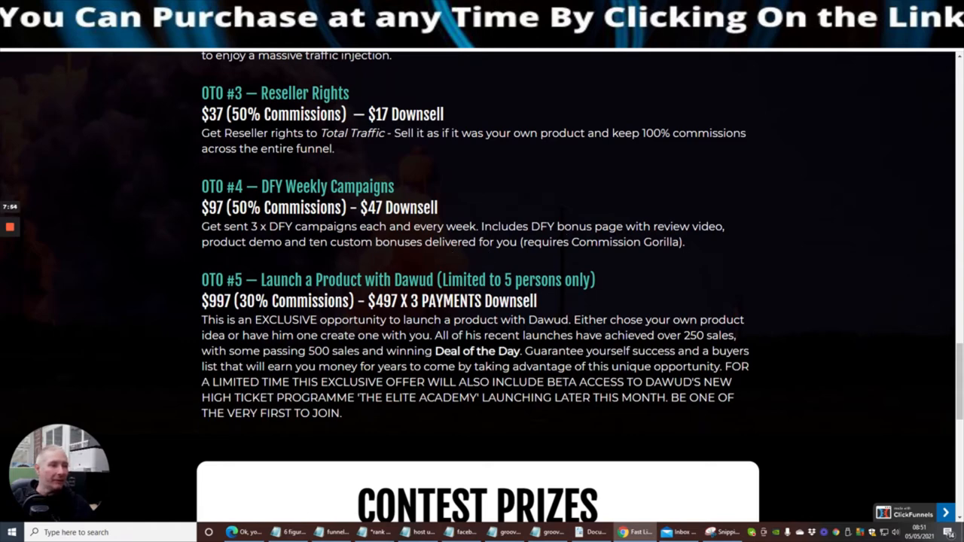
{"action": "mouse_move", "coordinate": [656, 256]}
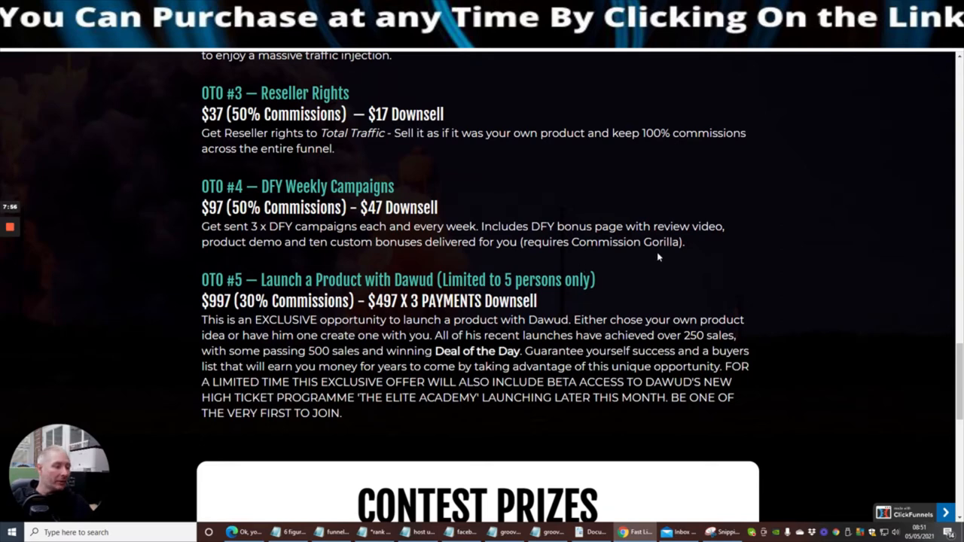
{"action": "mouse_move", "coordinate": [708, 253]}
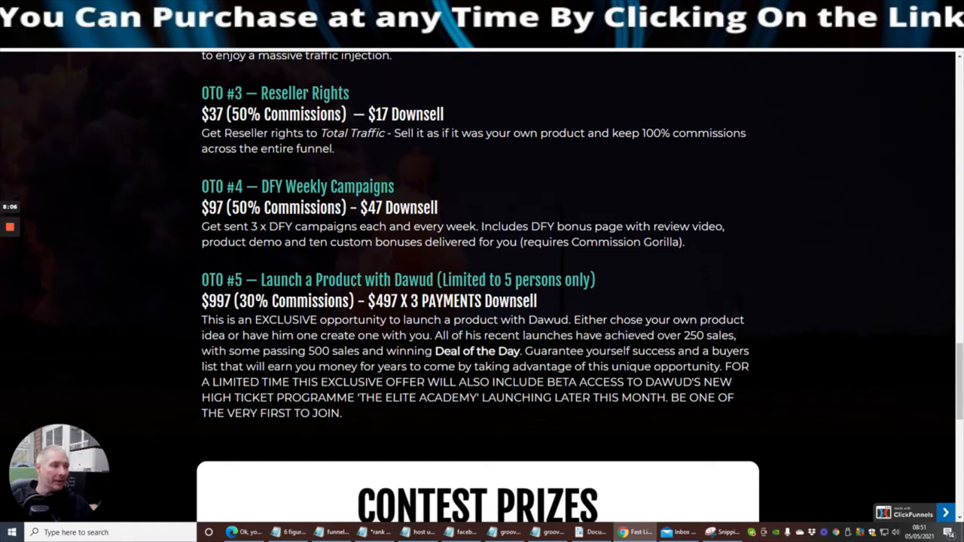
{"action": "mouse_move", "coordinate": [686, 244]}
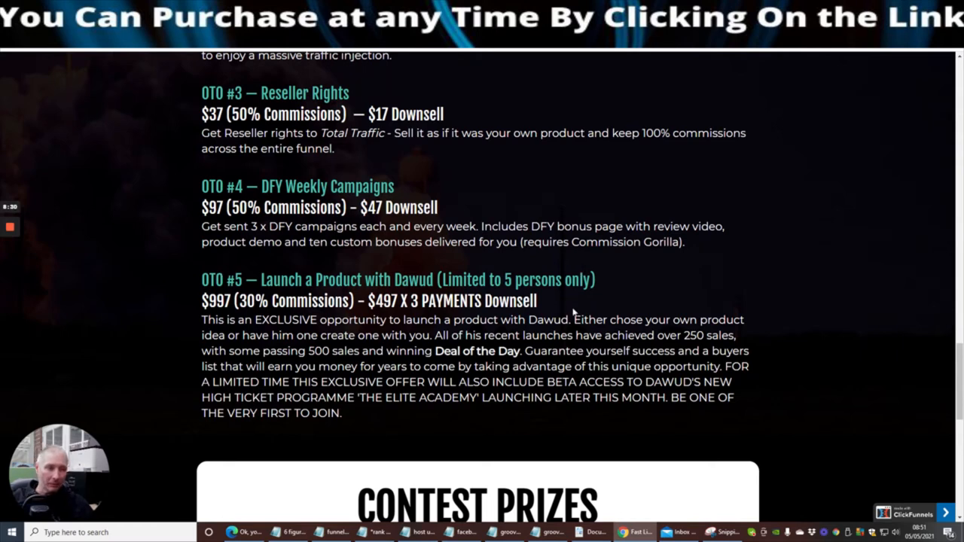
{"action": "mouse_move", "coordinate": [252, 262]}
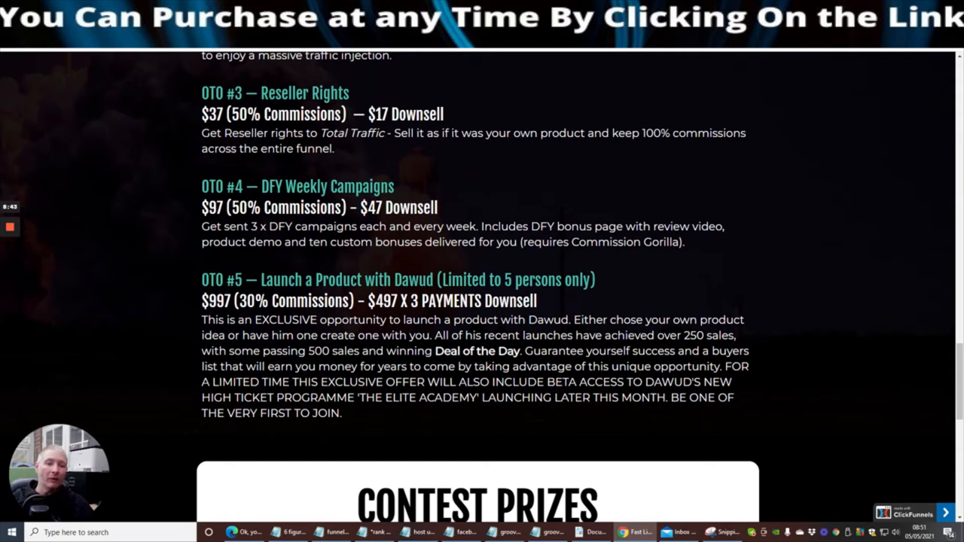
{"action": "mouse_move", "coordinate": [166, 271]}
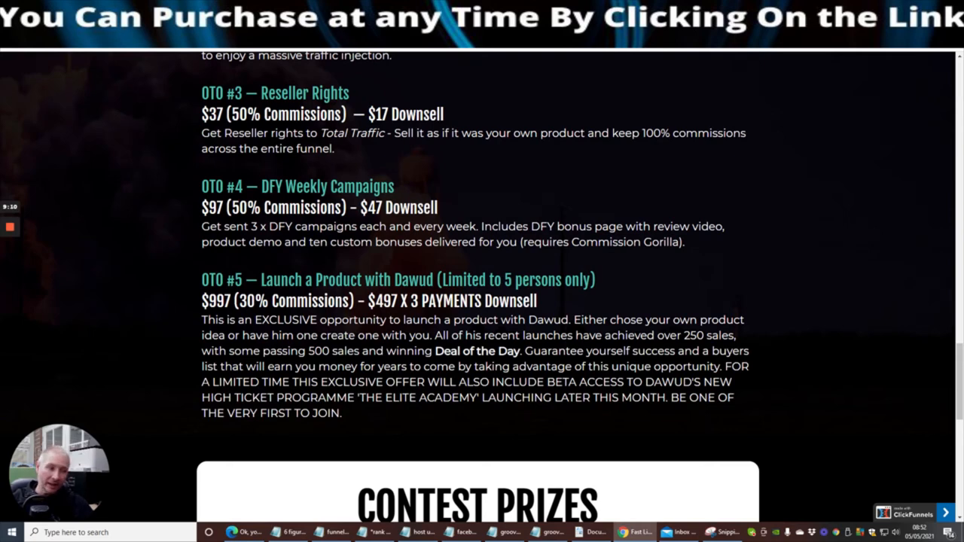
{"action": "mouse_move", "coordinate": [734, 312]}
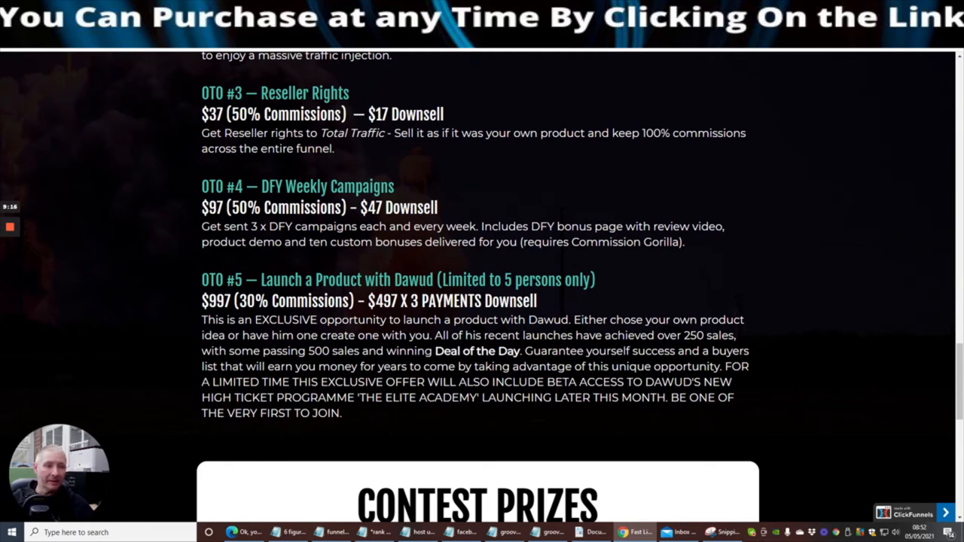
{"action": "mouse_move", "coordinate": [307, 256]}
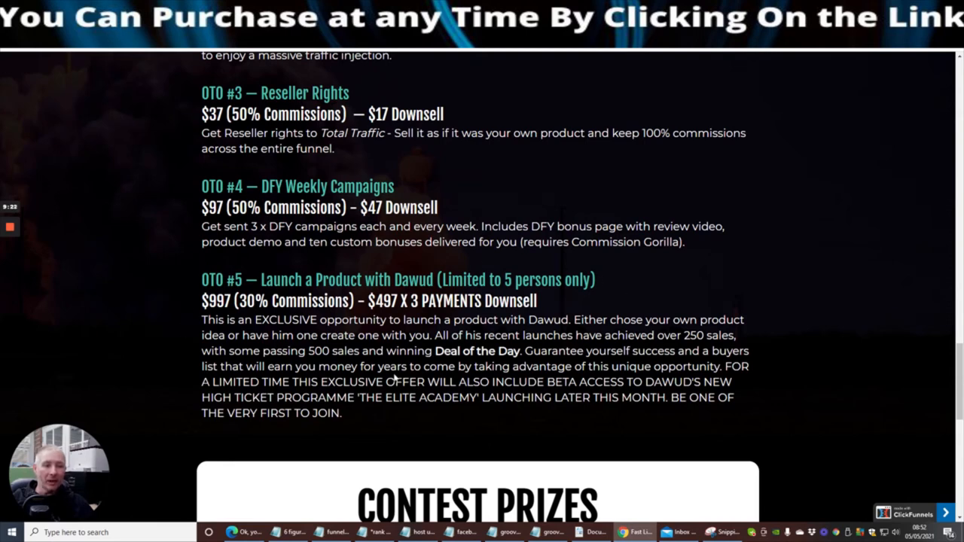
{"action": "mouse_move", "coordinate": [542, 439]}
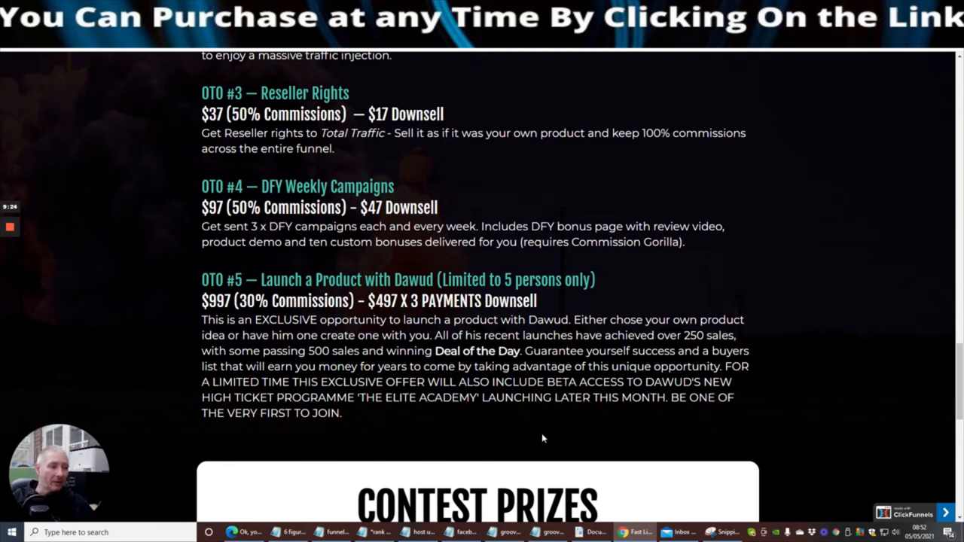
{"action": "mouse_move", "coordinate": [789, 293]}
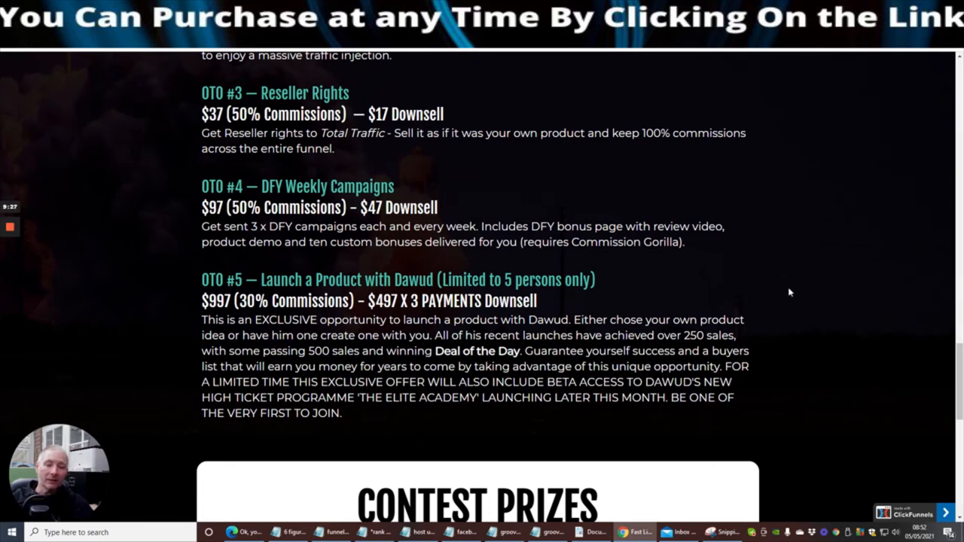
{"action": "mouse_move", "coordinate": [795, 295]}
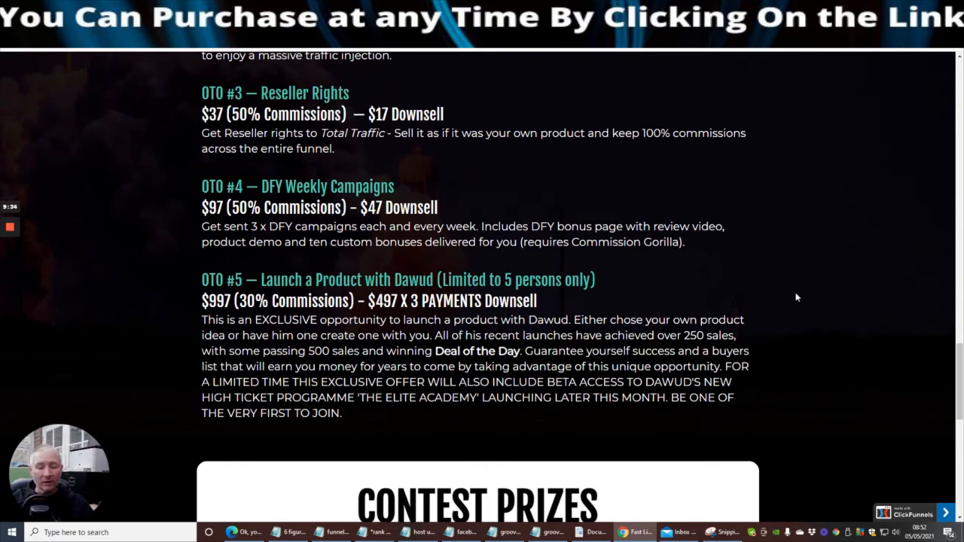
{"action": "mouse_move", "coordinate": [789, 284]}
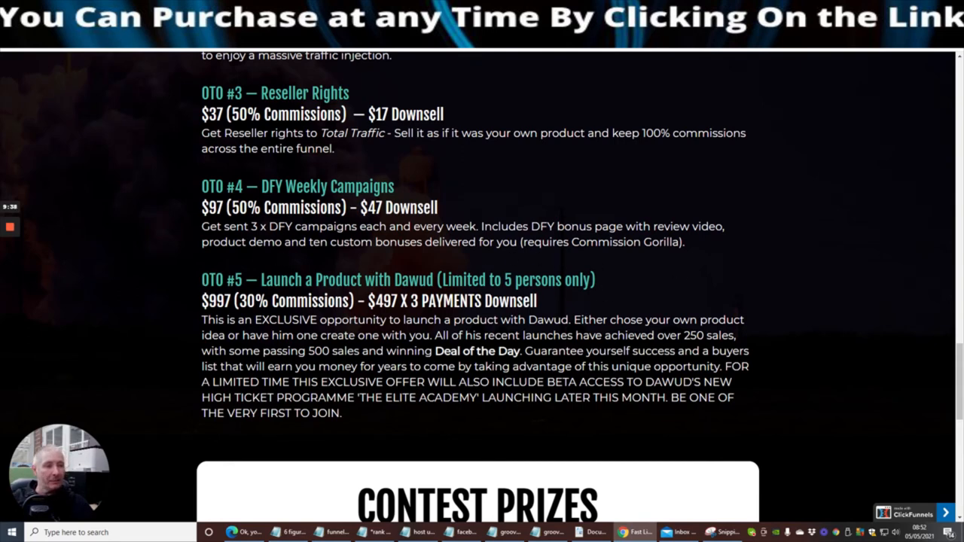
{"action": "mouse_move", "coordinate": [581, 312]}
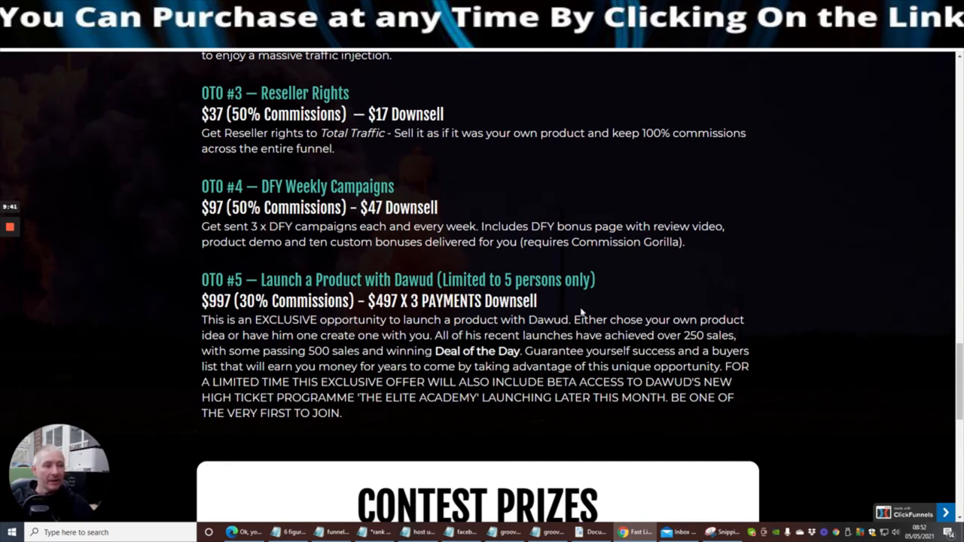
{"action": "mouse_move", "coordinate": [819, 402]}
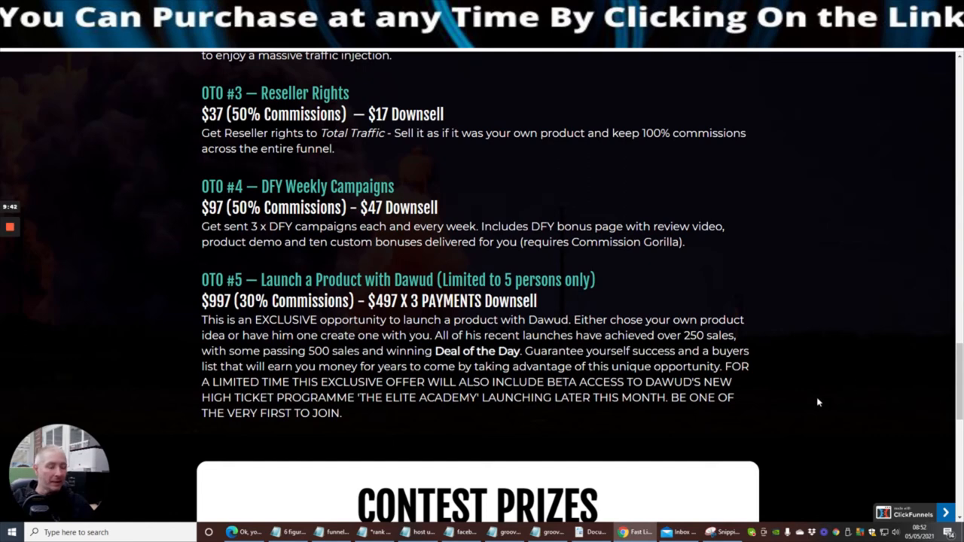
{"action": "mouse_move", "coordinate": [822, 401]}
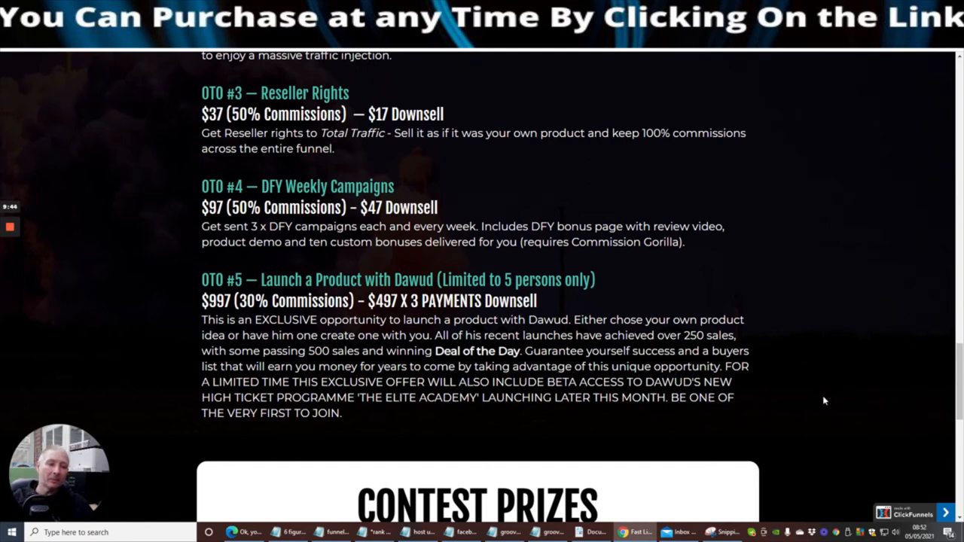
{"action": "mouse_move", "coordinate": [716, 298]}
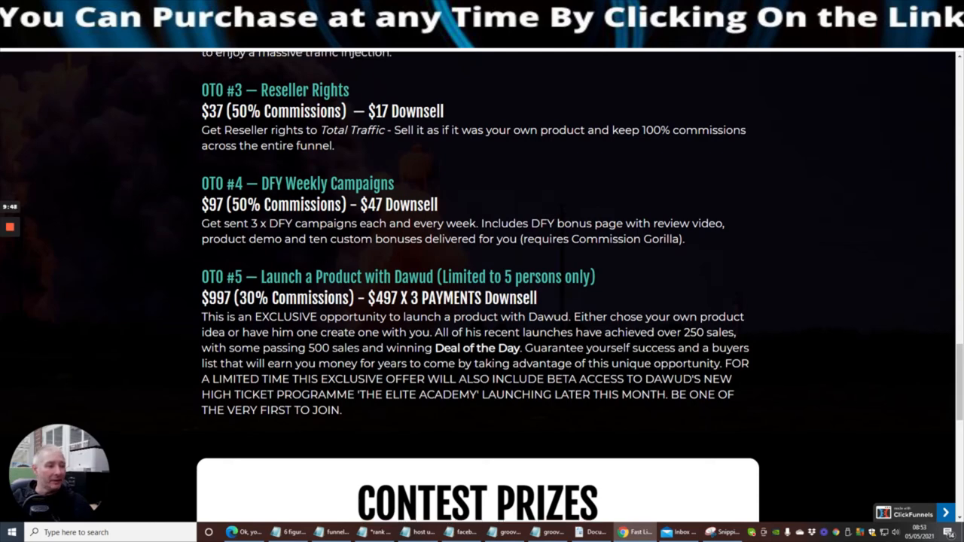
{"action": "scroll", "scroll_direction": "down", "scroll_amount": 3}
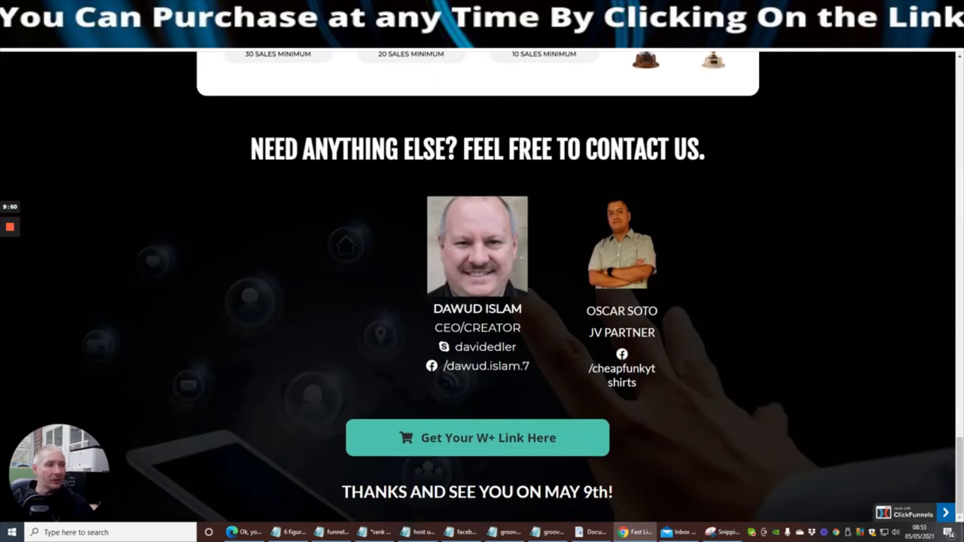
{"action": "mouse_move", "coordinate": [535, 265]}
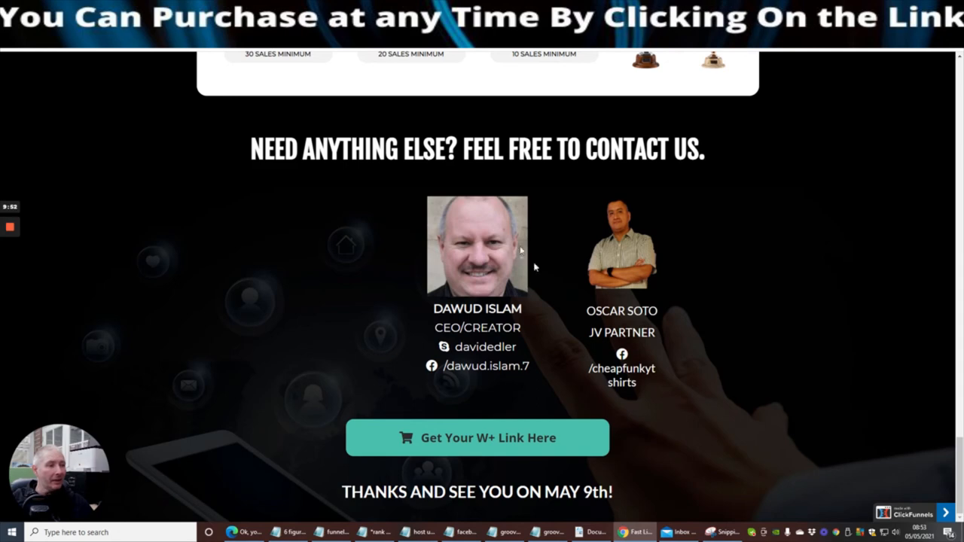
{"action": "mouse_move", "coordinate": [760, 253]}
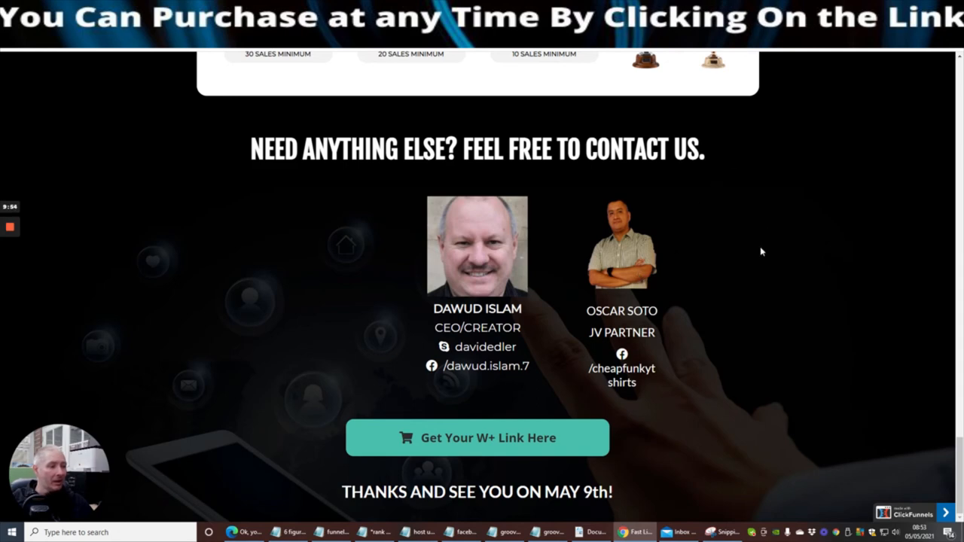
{"action": "mouse_move", "coordinate": [524, 510]}
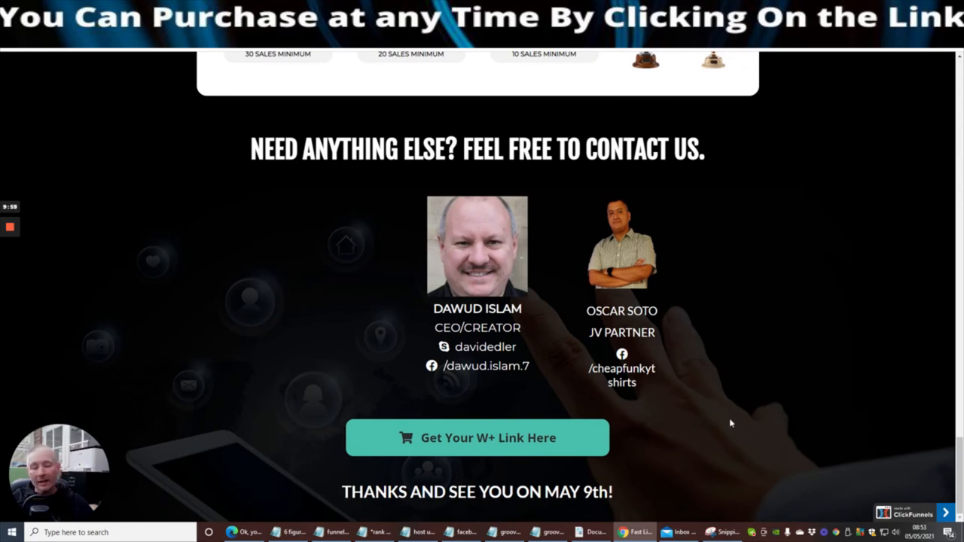
Scroll back up to the May 9th five-day launch countdown.
{"action": "scroll", "scroll_direction": "up", "scroll_amount": 3}
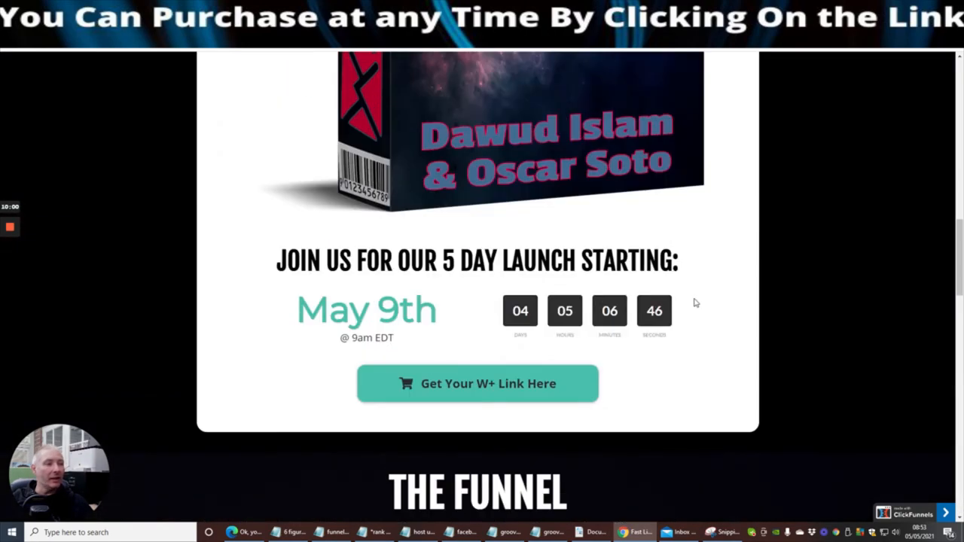
Scroll down to The Funnel section listing the $12.95 front end through OTO #3.
{"action": "scroll", "scroll_direction": "down", "scroll_amount": 3}
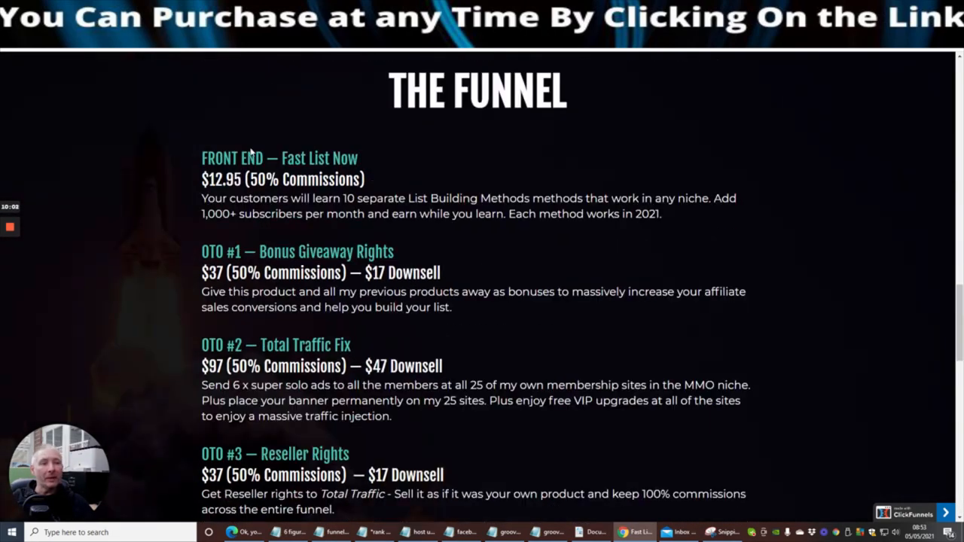
{"action": "mouse_move", "coordinate": [165, 151]}
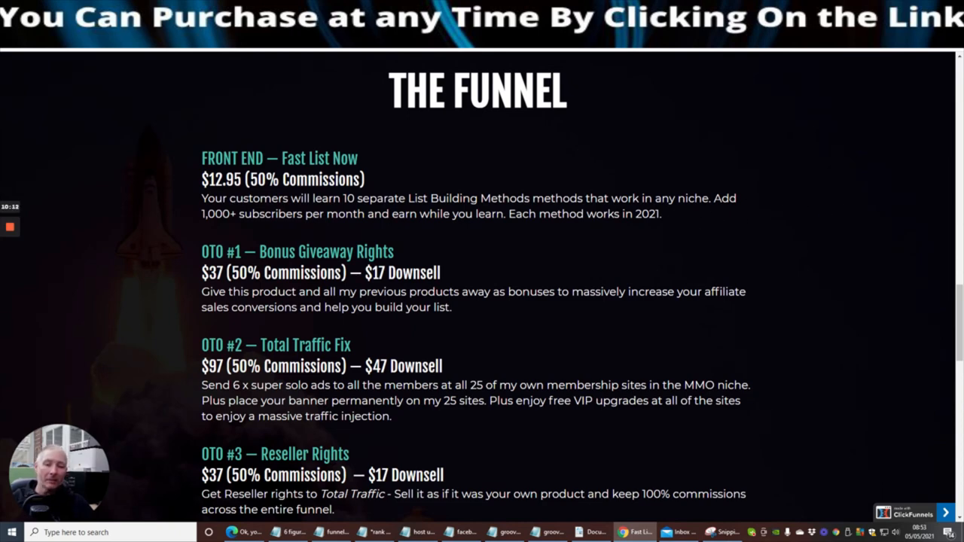
{"action": "mouse_move", "coordinate": [118, 304]}
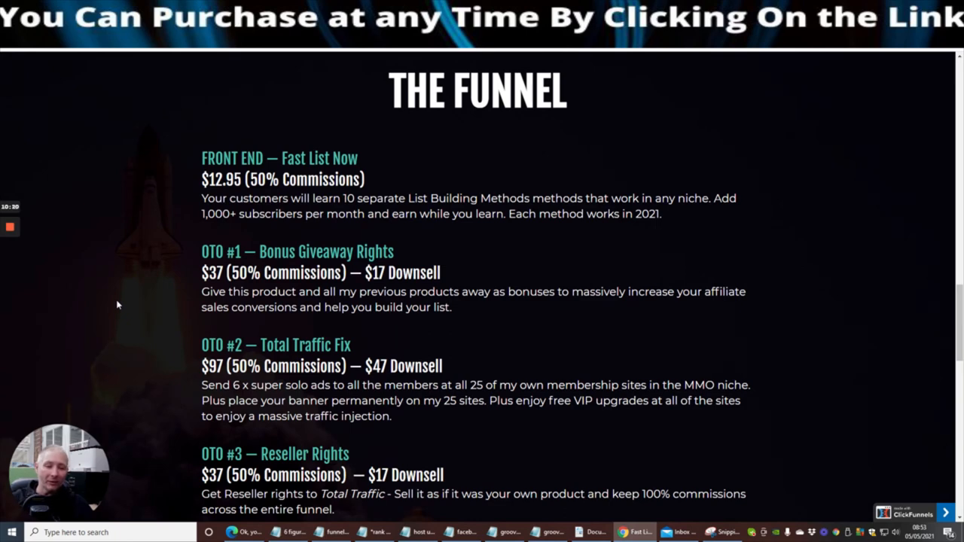
{"action": "mouse_move", "coordinate": [120, 235]}
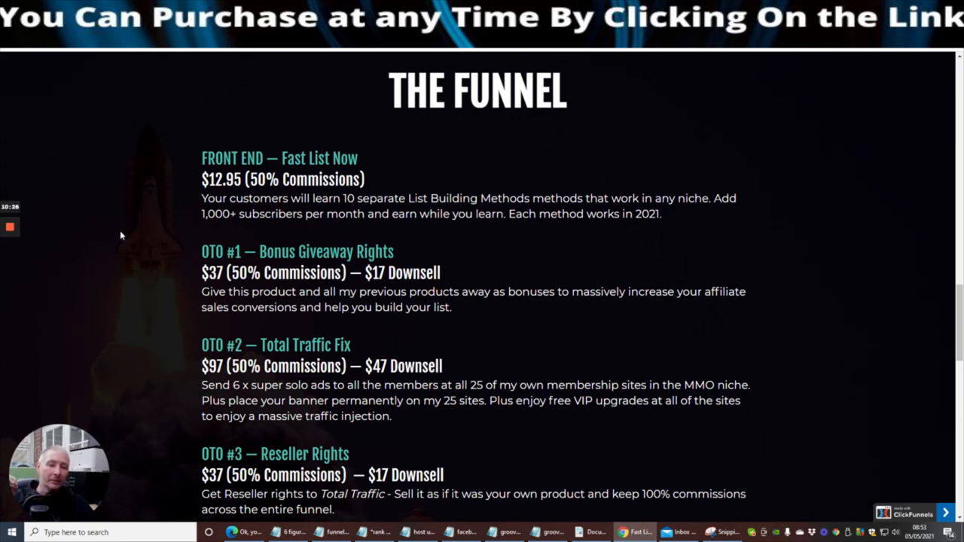
{"action": "mouse_move", "coordinate": [33, 240]}
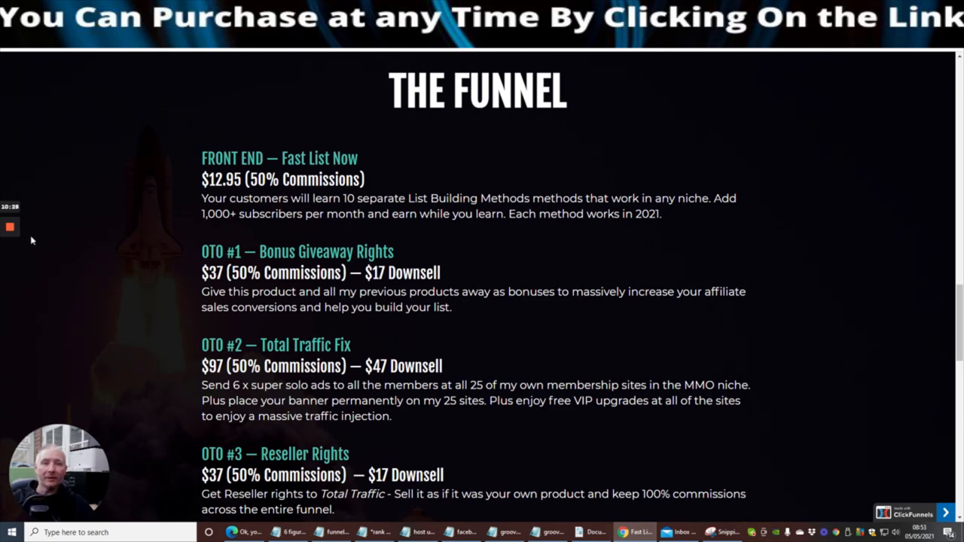